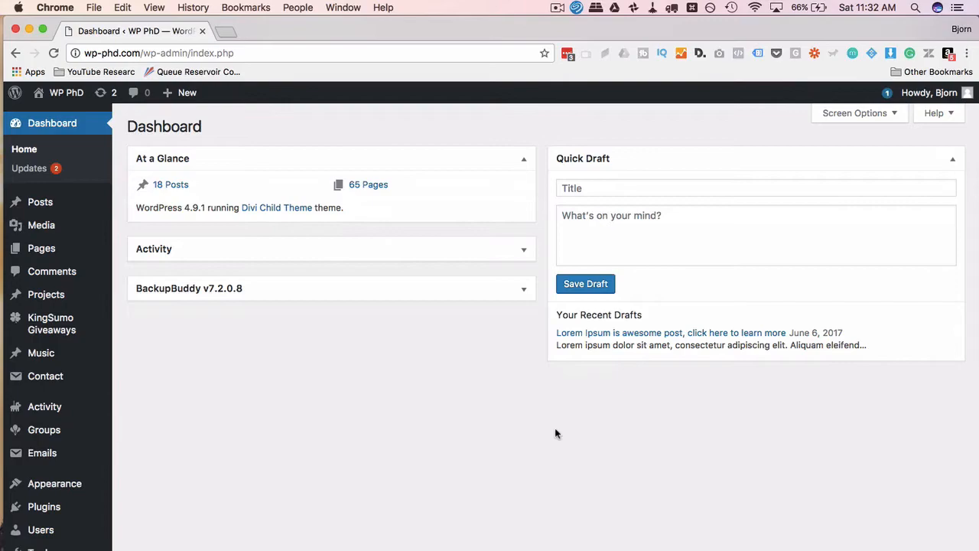
- Search the Add Plugins directory for "cf7 paypal" to find Contact Form 7 PayPal add-ons
{"action": "scroll", "scroll_direction": "down", "scroll_amount": 3}
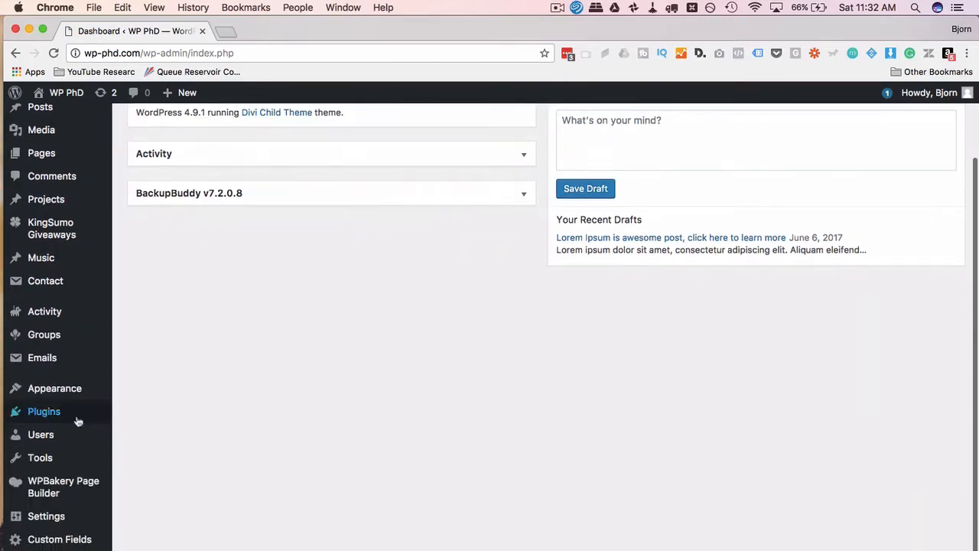
{"action": "left_click", "coordinate": [43, 410]}
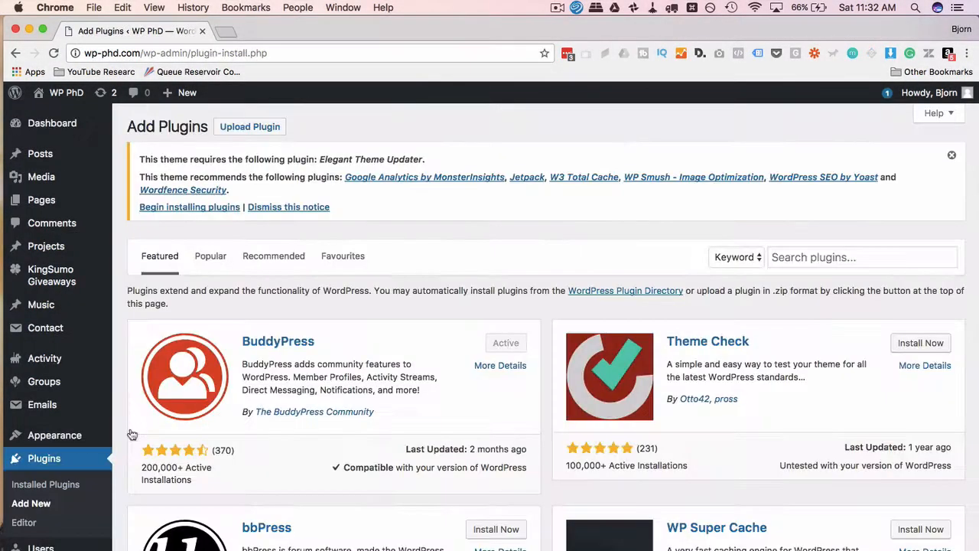
{"action": "type", "text": "cf7 paypal"}
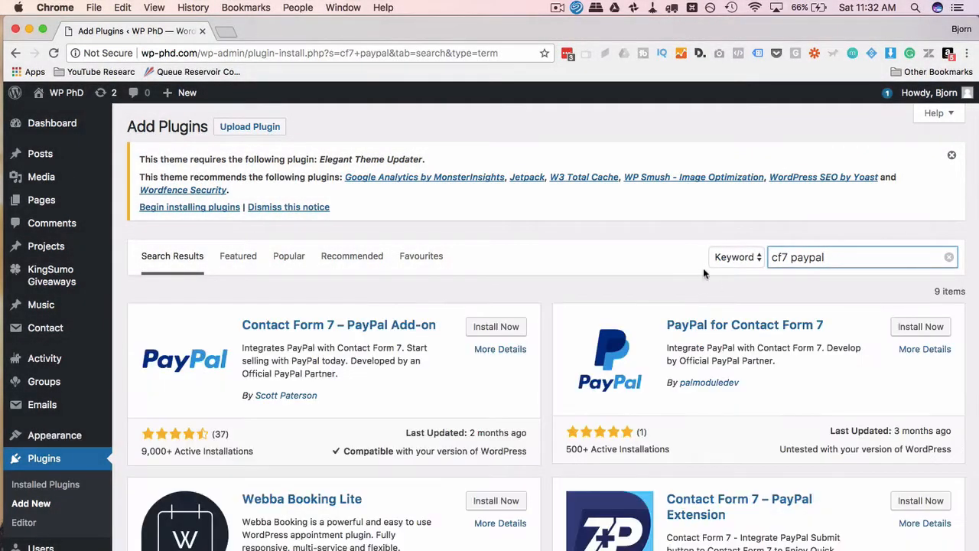
{"action": "scroll", "scroll_direction": "down", "scroll_amount": 3}
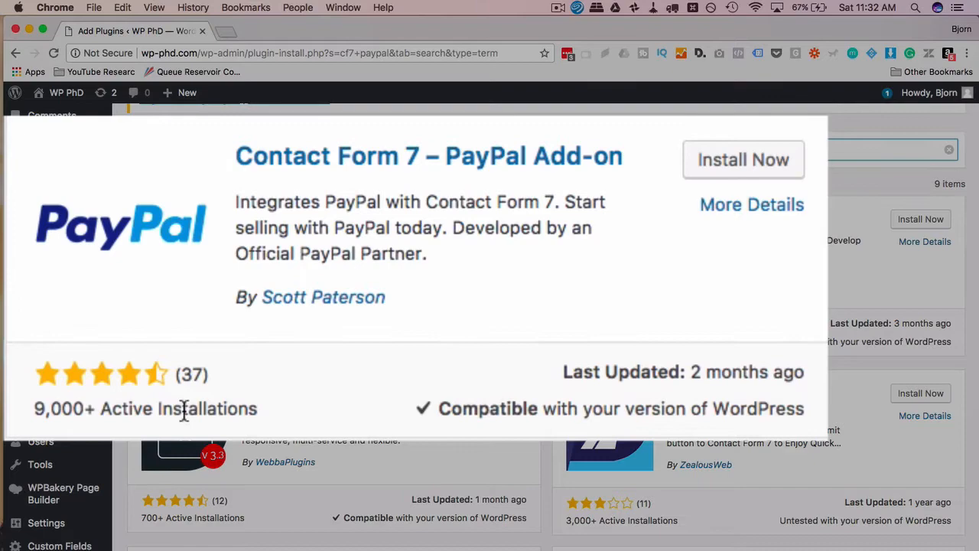
{"action": "mouse_move", "coordinate": [489, 427]}
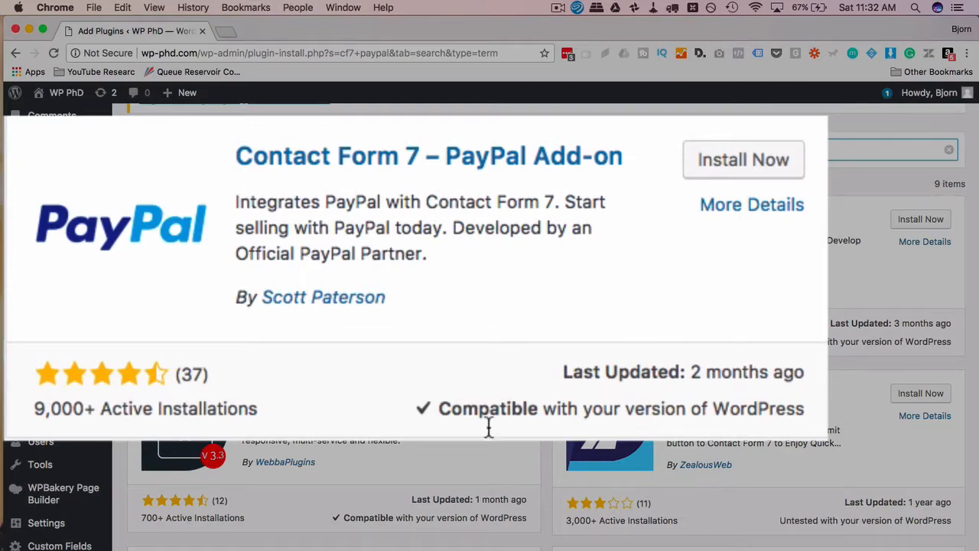
{"action": "mouse_move", "coordinate": [722, 371]}
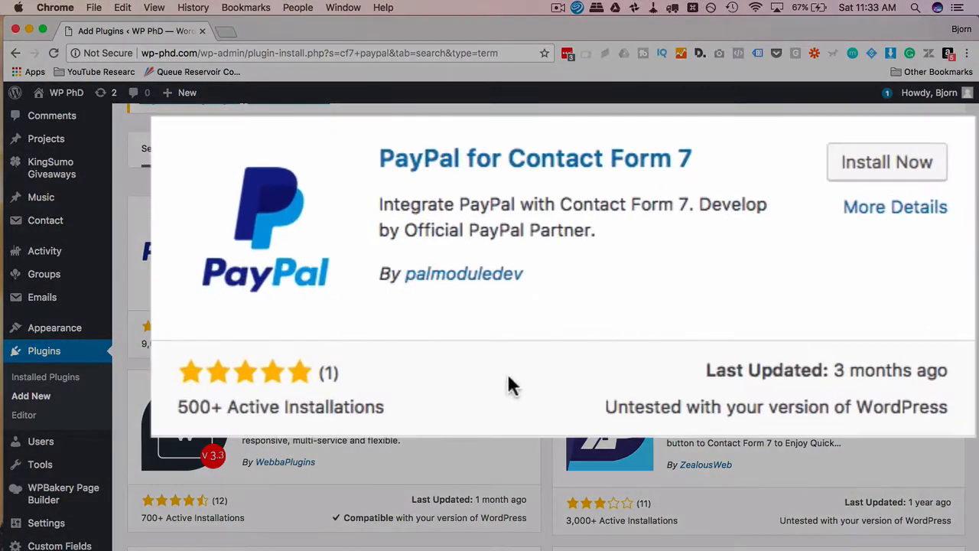
{"action": "mouse_move", "coordinate": [572, 309]}
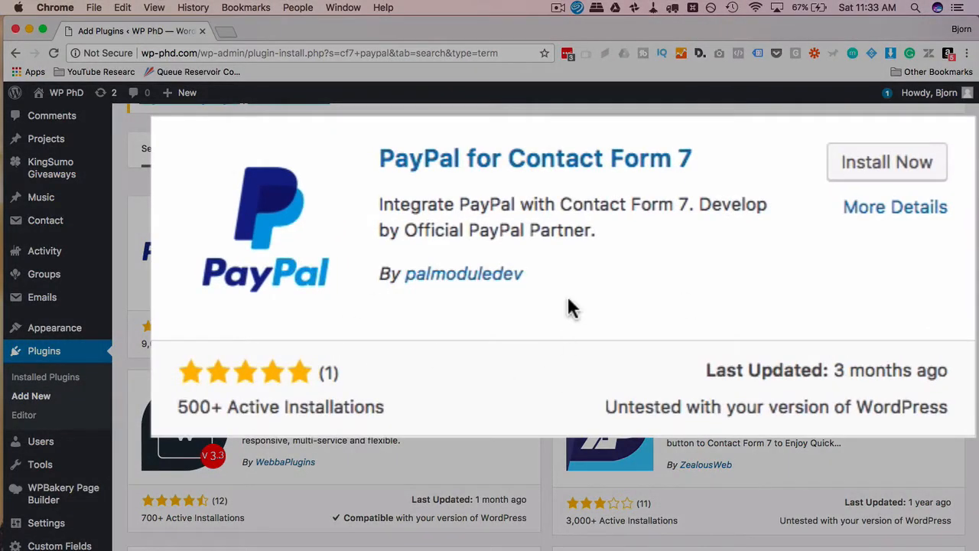
{"action": "mouse_move", "coordinate": [161, 434]}
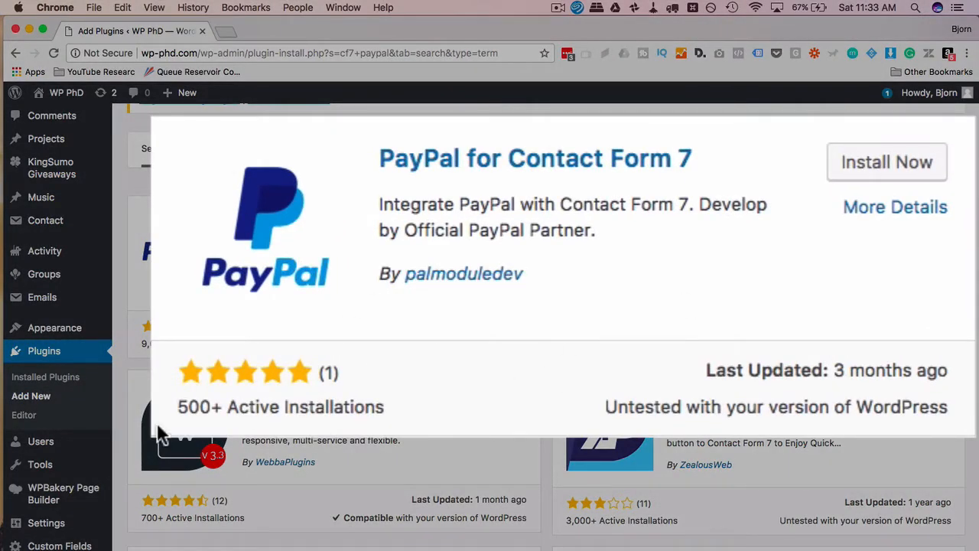
{"action": "mouse_move", "coordinate": [810, 406]}
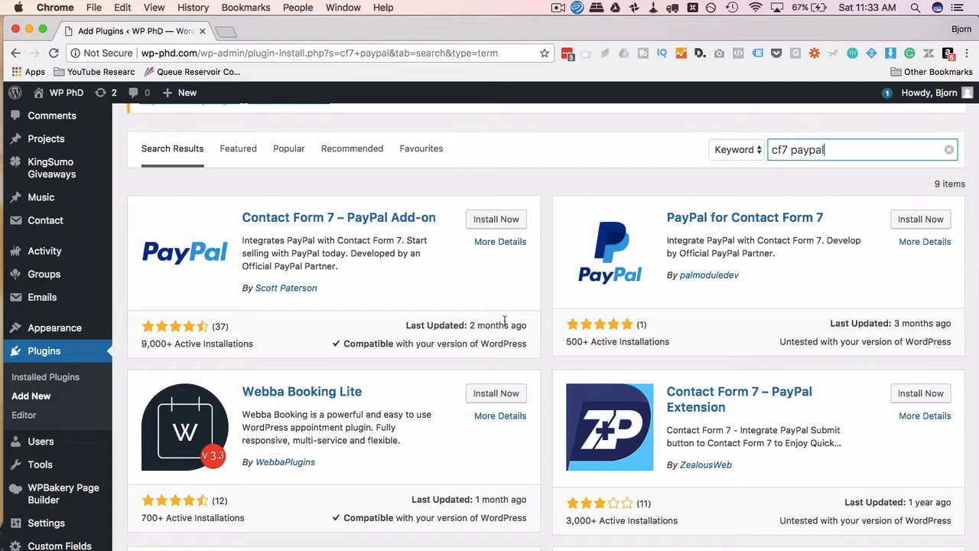
{"action": "mouse_move", "coordinate": [654, 275]}
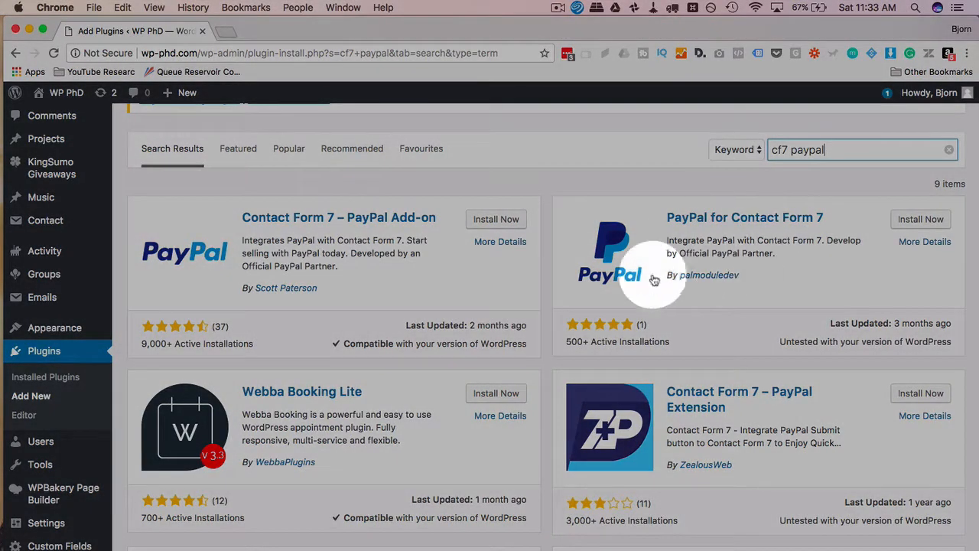
{"action": "mouse_move", "coordinate": [349, 292]}
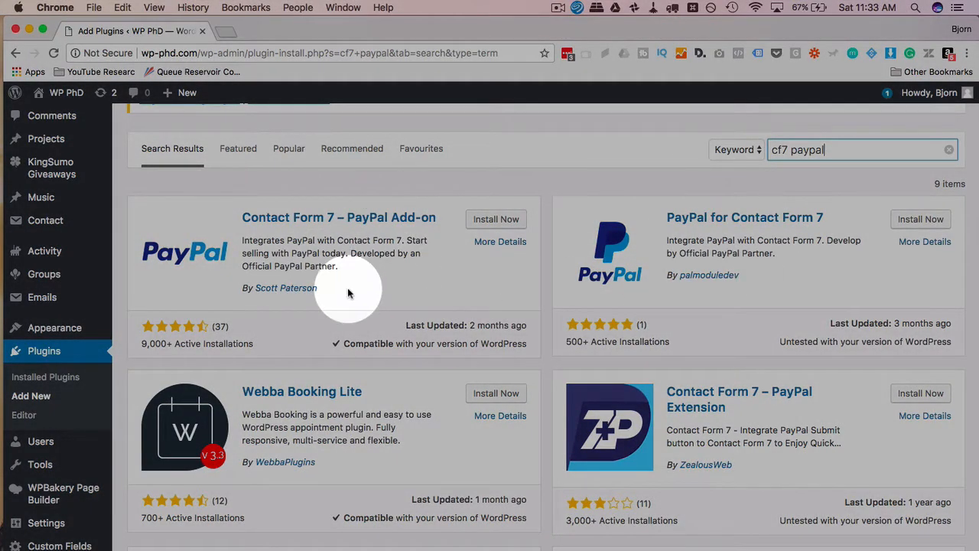
{"action": "mouse_move", "coordinate": [493, 258]}
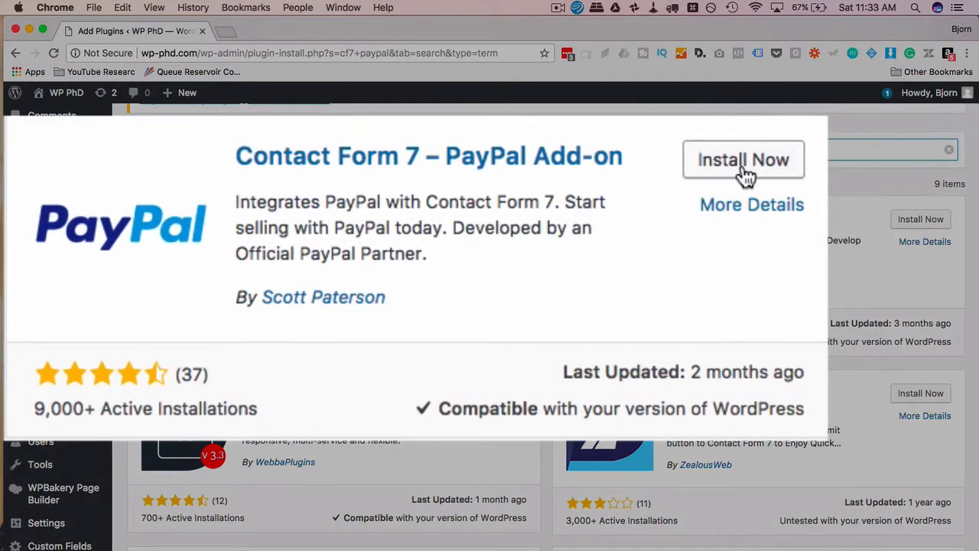
- Install and activate Contact Form 7 – PayPal Add-on, then go to Contact > PayPal Settings
{"action": "left_click", "coordinate": [742, 159]}
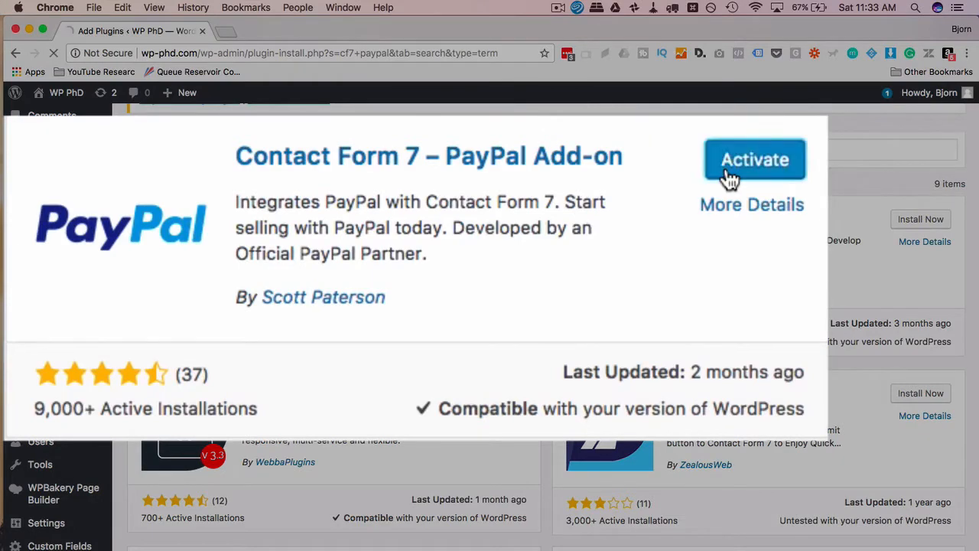
{"action": "left_click", "coordinate": [754, 159]}
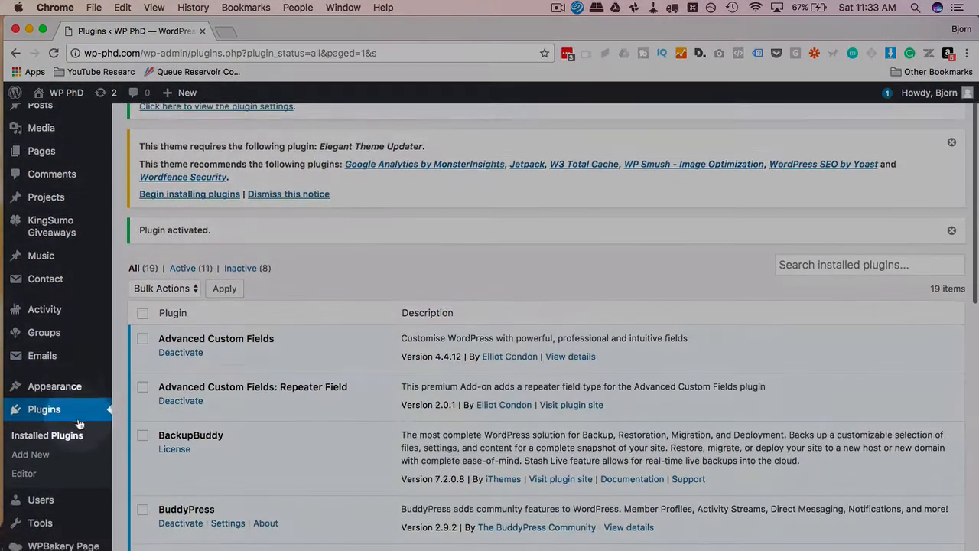
{"action": "mouse_move", "coordinate": [45, 270]}
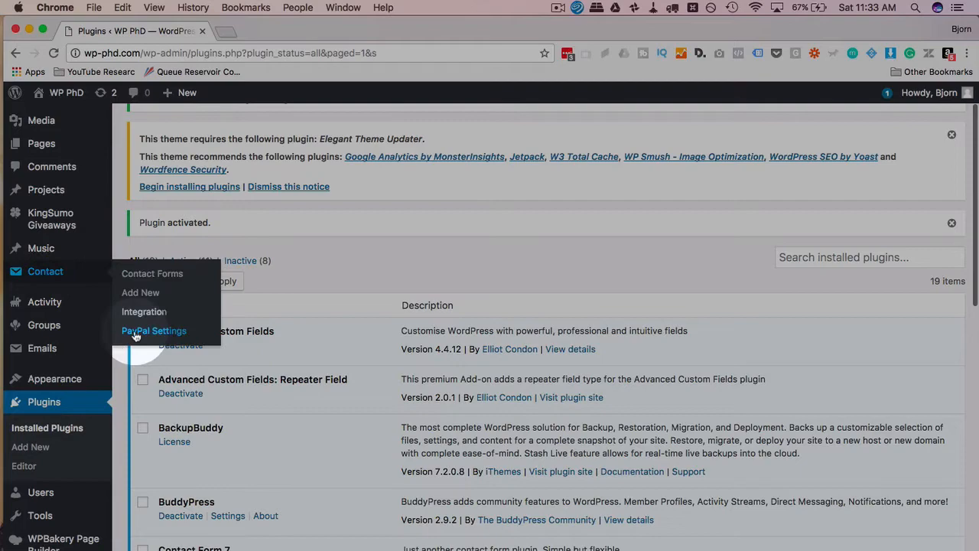
{"action": "left_click", "coordinate": [153, 330]}
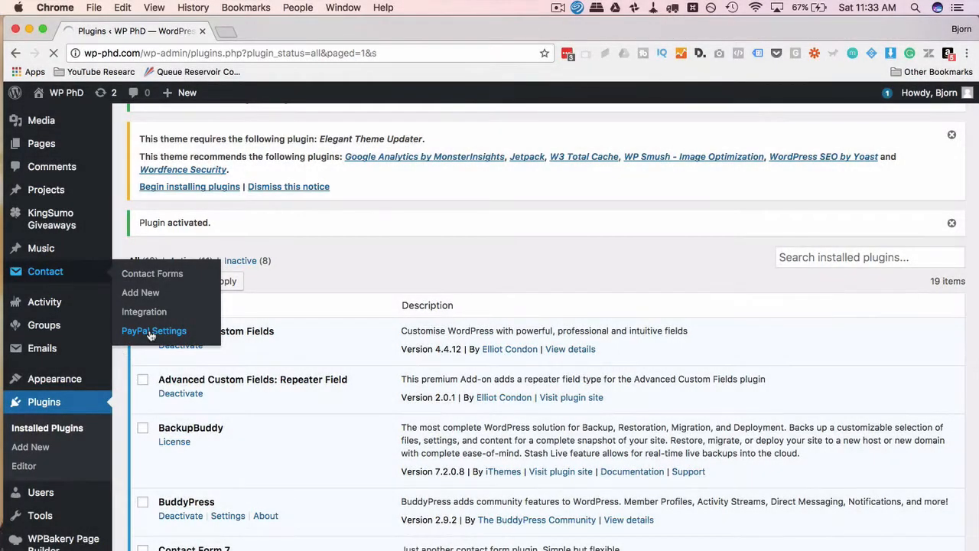
{"action": "left_click", "coordinate": [153, 330]}
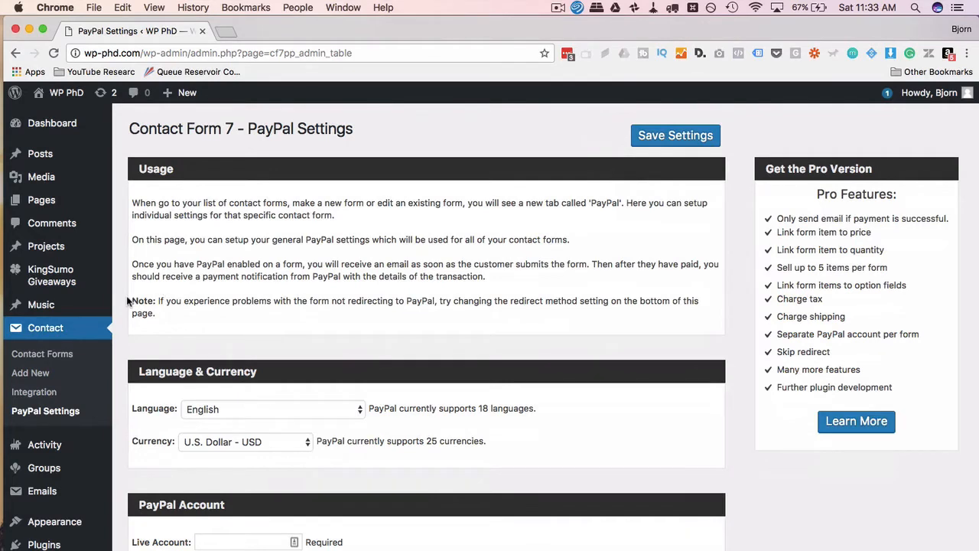
{"action": "scroll", "scroll_direction": "down", "scroll_amount": 3}
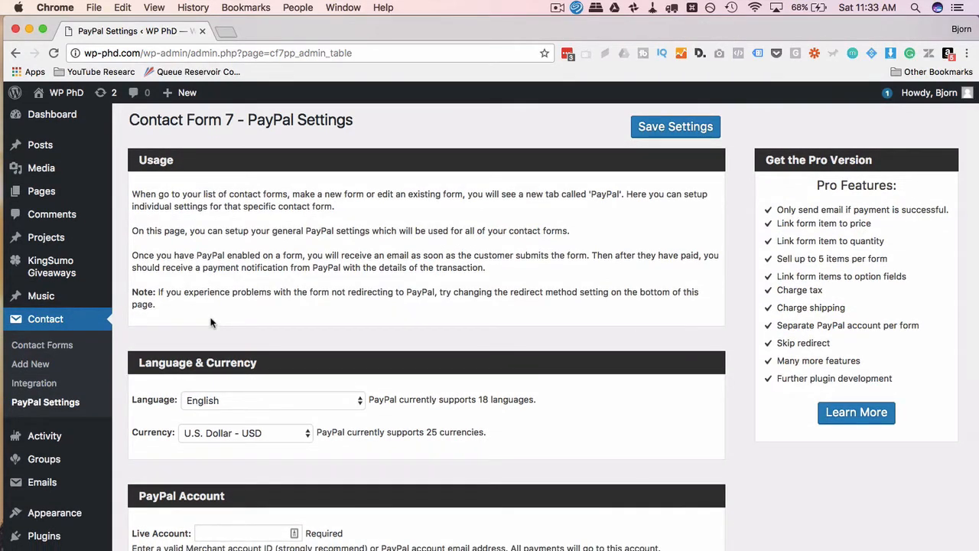
{"action": "scroll", "scroll_direction": "down", "scroll_amount": 3}
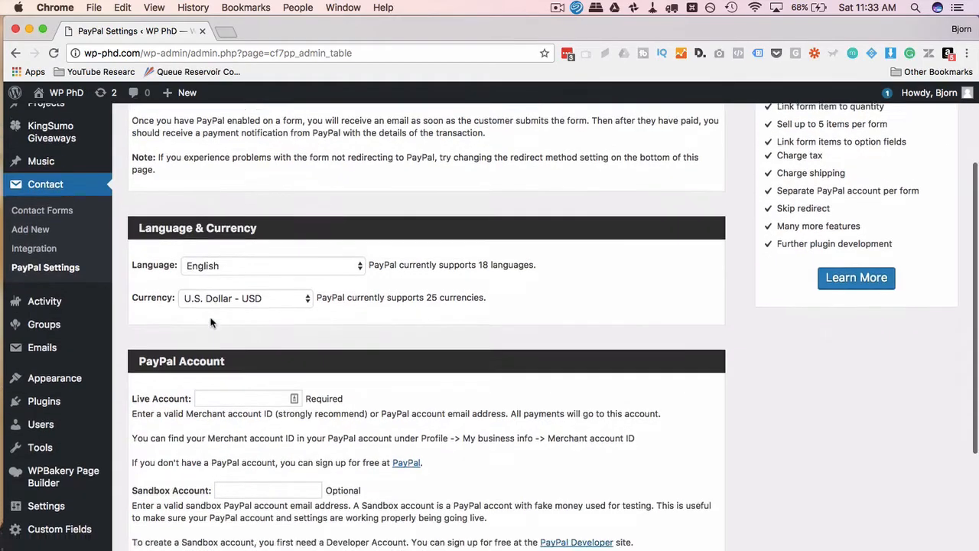
{"action": "left_click", "coordinate": [272, 266]}
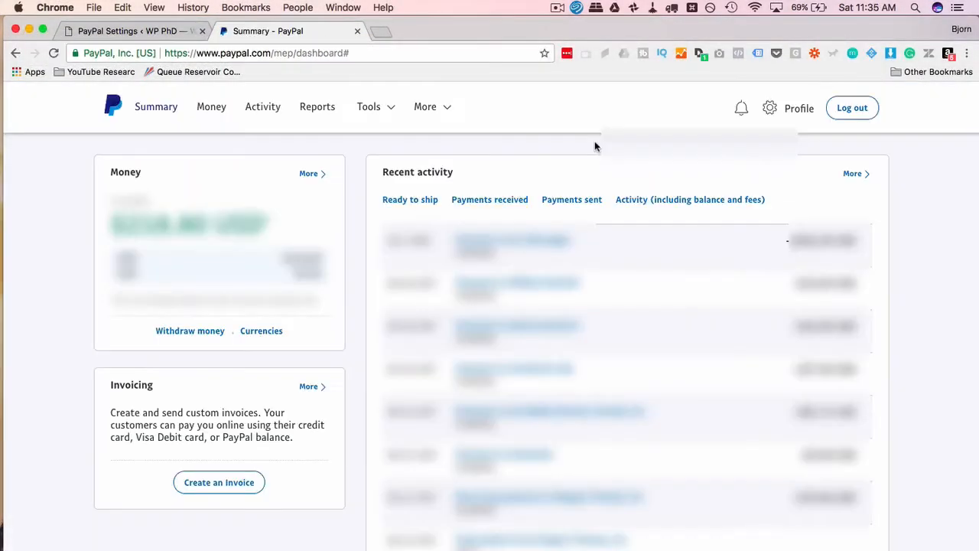
- Copy the Merchant account ID from PayPal's business profile settings and return to WordPress
{"action": "left_click", "coordinate": [768, 107]}
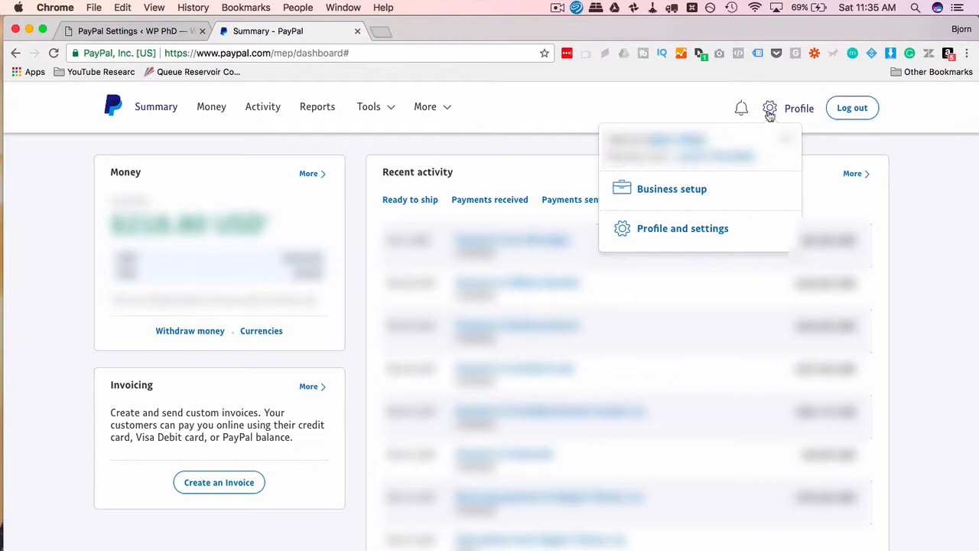
{"action": "mouse_move", "coordinate": [691, 231]}
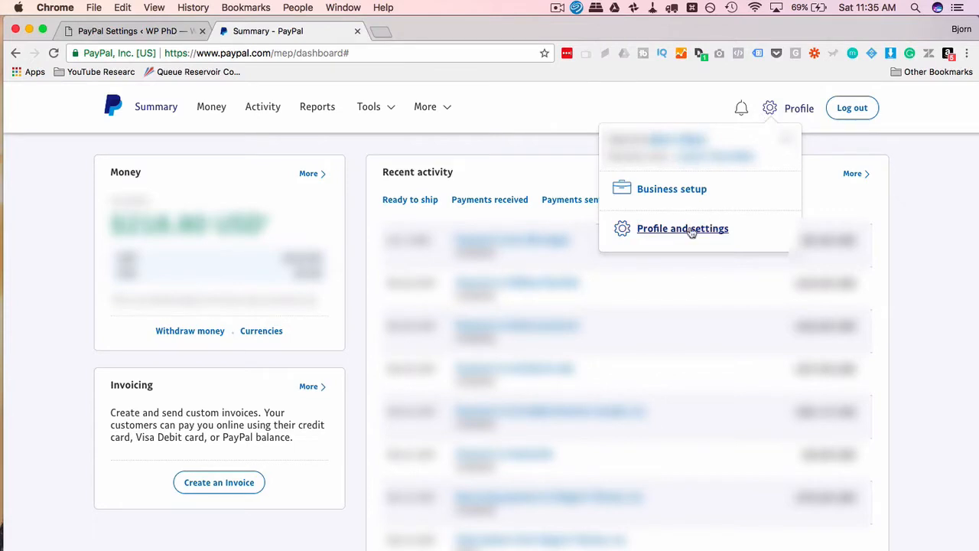
{"action": "left_click", "coordinate": [682, 227]}
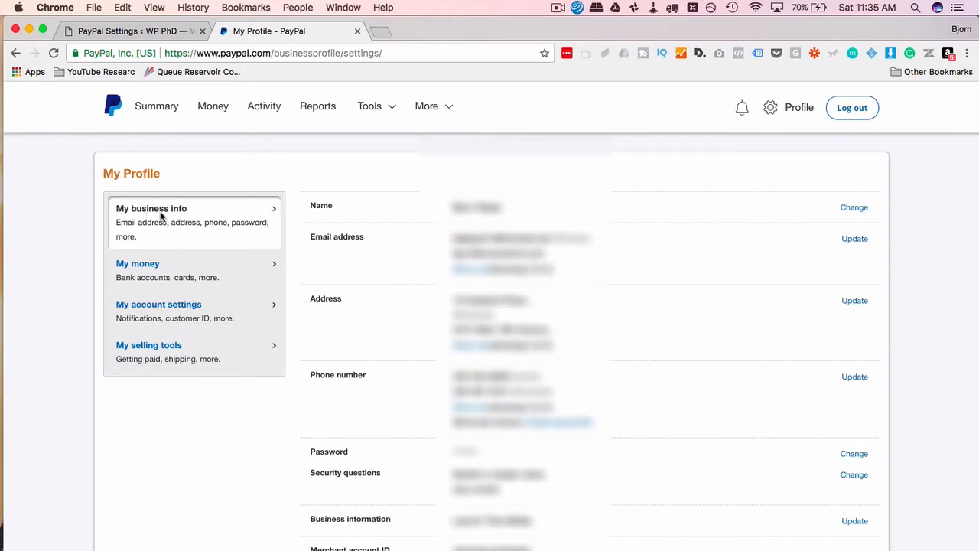
{"action": "scroll", "scroll_direction": "down", "scroll_amount": 3}
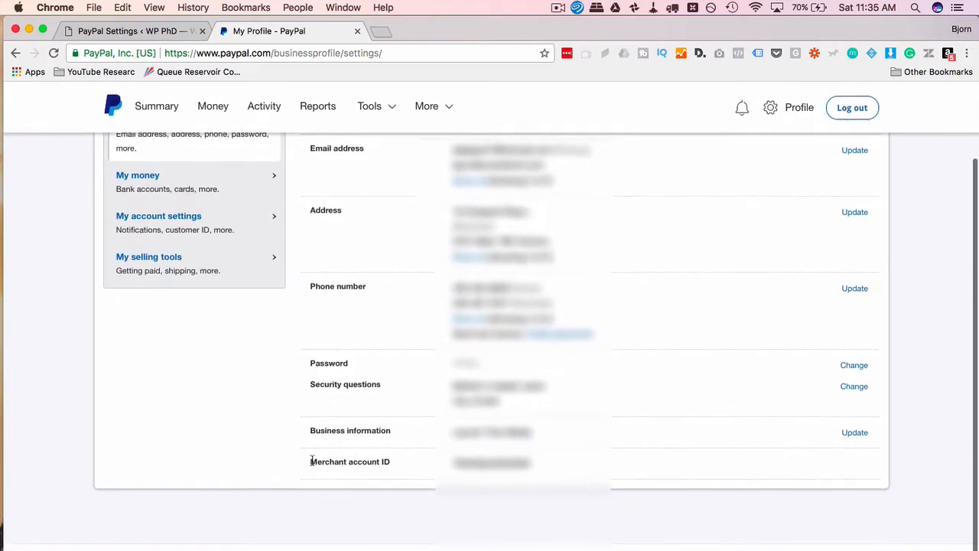
{"action": "double_click", "coordinate": [349, 462]}
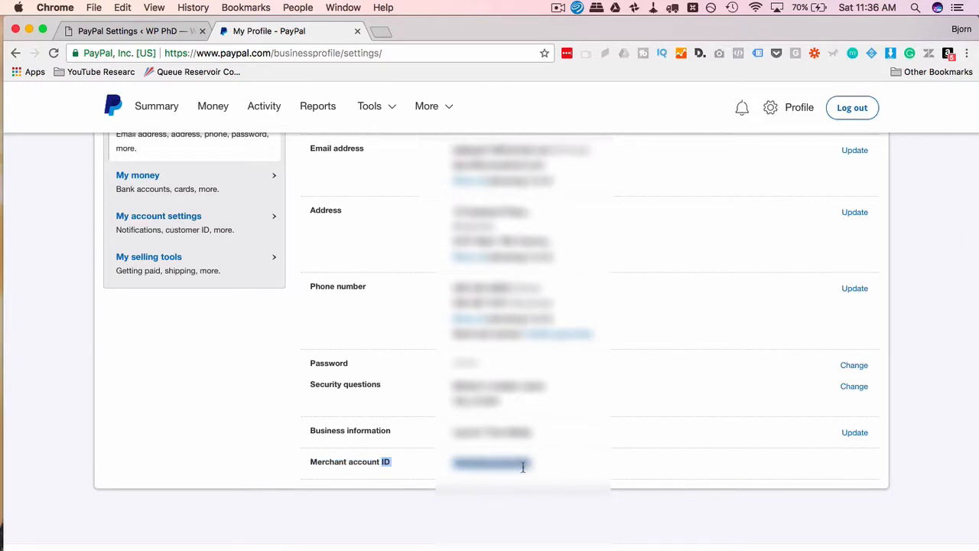
{"action": "left_click", "coordinate": [122, 31]}
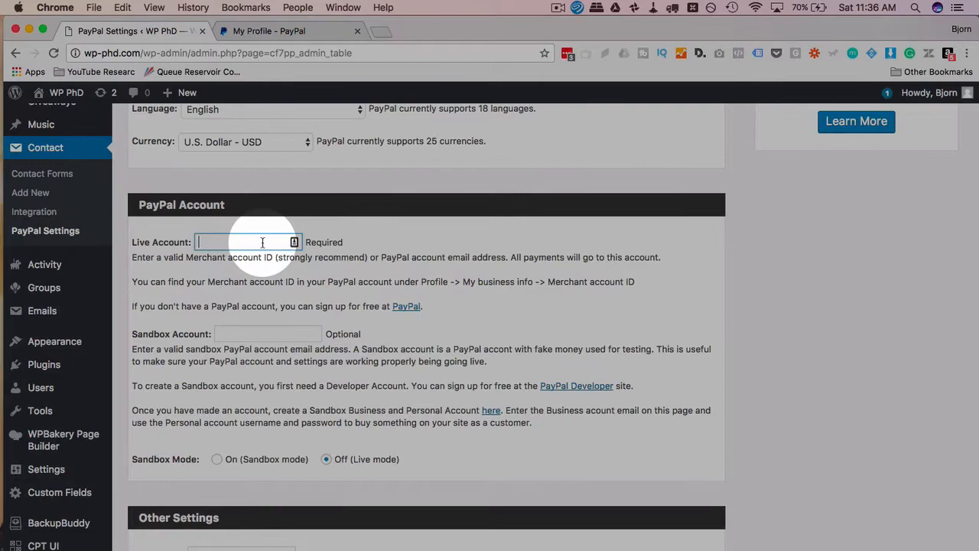
{"action": "scroll", "scroll_direction": "down", "scroll_amount": 3}
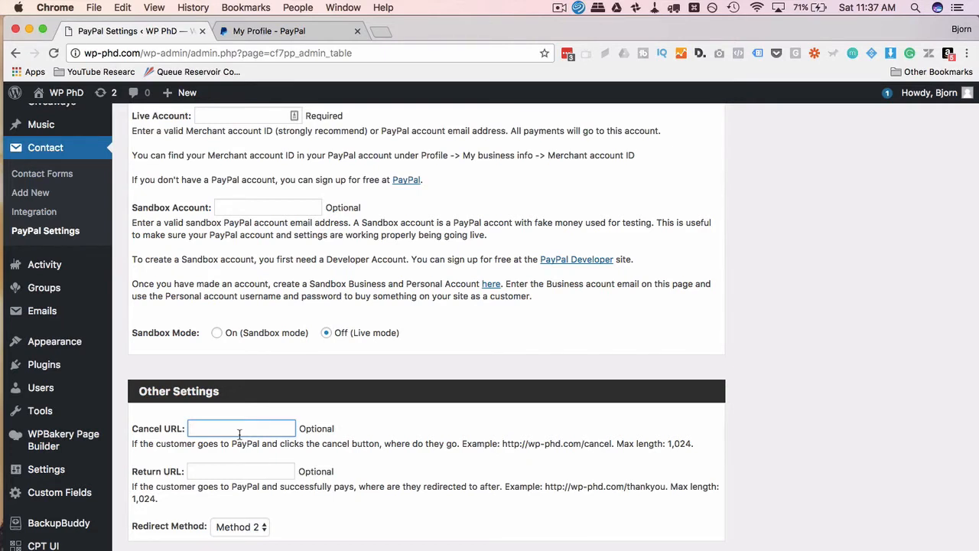
- Review the Cancel and Return URL fields and leave Redirect Method set to Method 2
{"action": "left_click", "coordinate": [245, 471]}
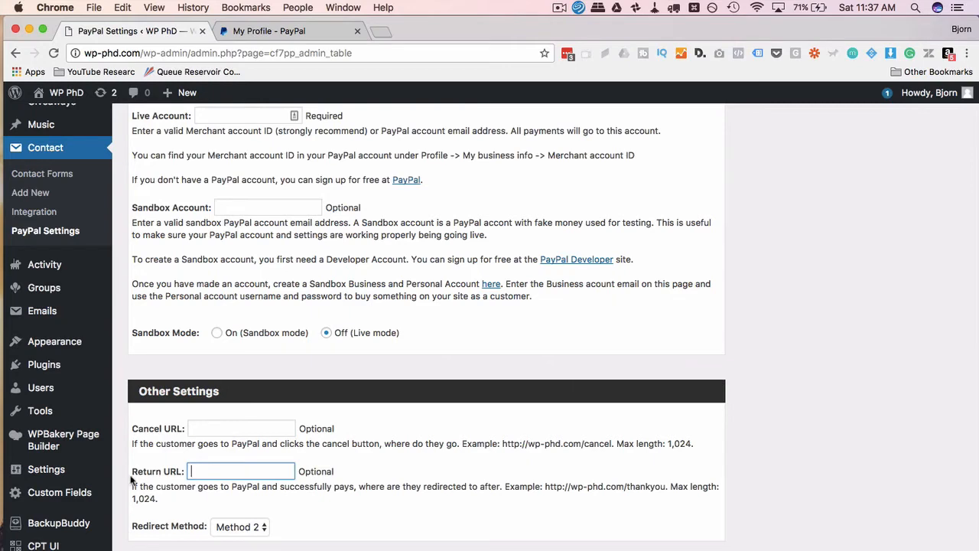
{"action": "left_click", "coordinate": [242, 471]}
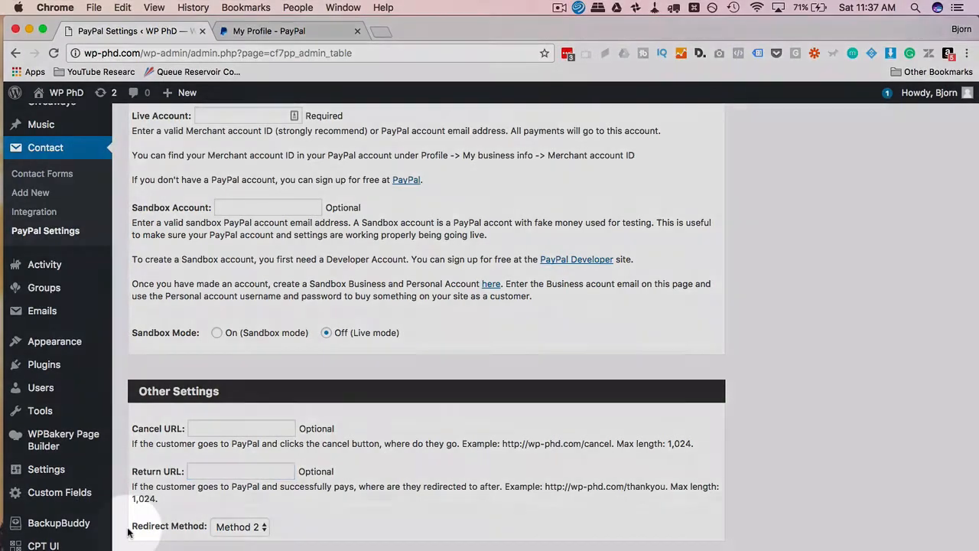
{"action": "left_click", "coordinate": [239, 526]}
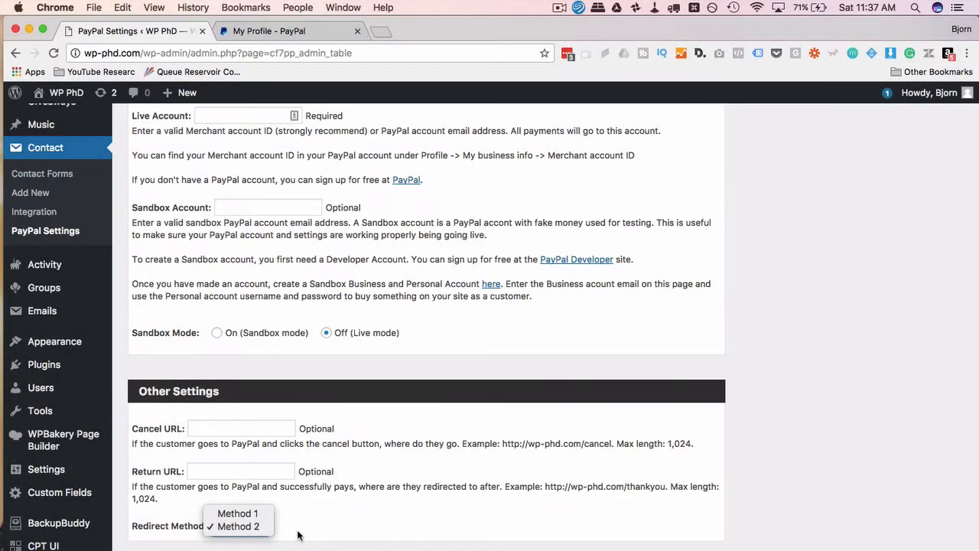
{"action": "left_click", "coordinate": [246, 527]}
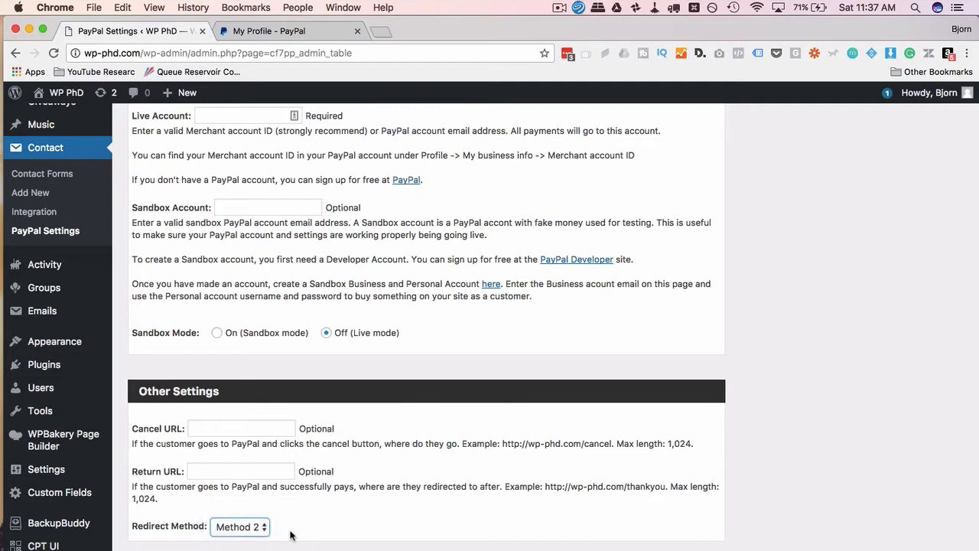
{"action": "left_click", "coordinate": [239, 526]}
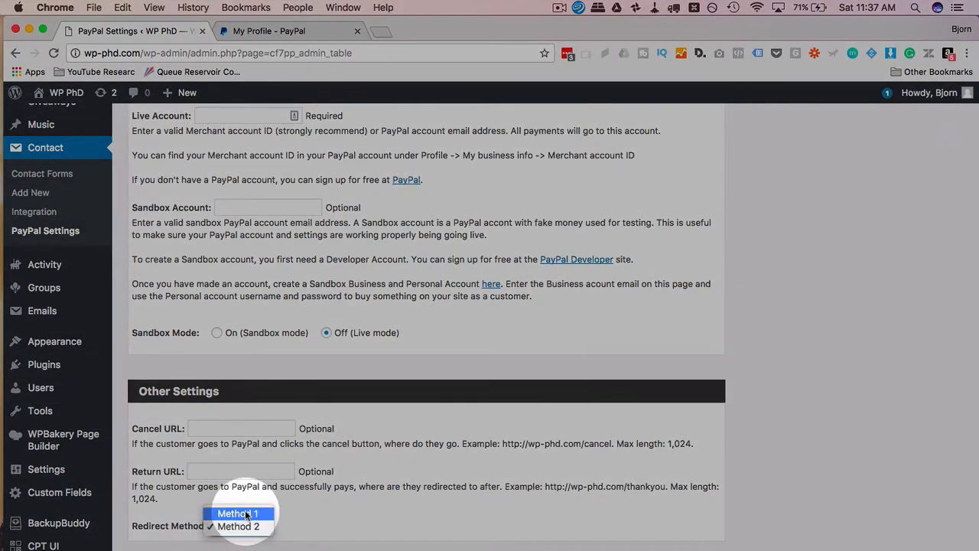
{"action": "left_click", "coordinate": [240, 511]}
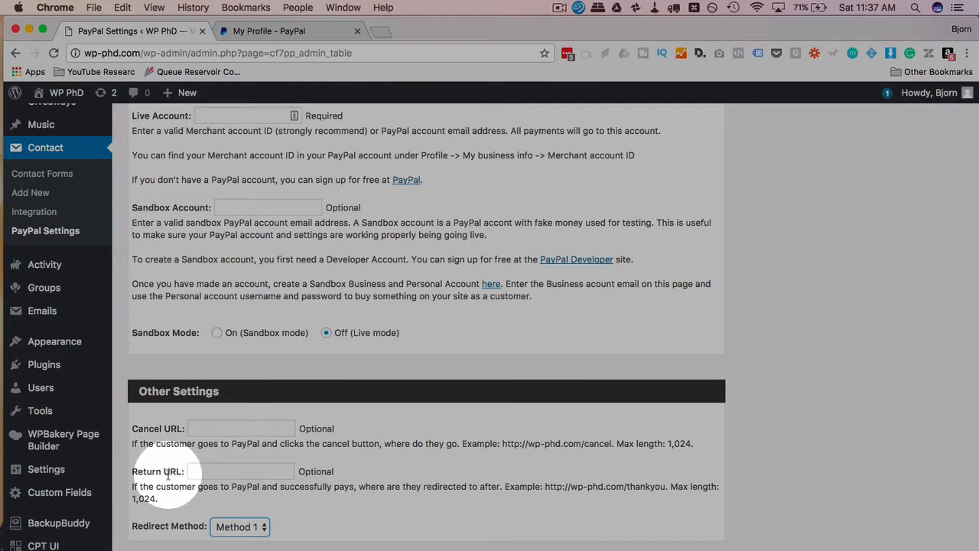
{"action": "left_click", "coordinate": [239, 526]}
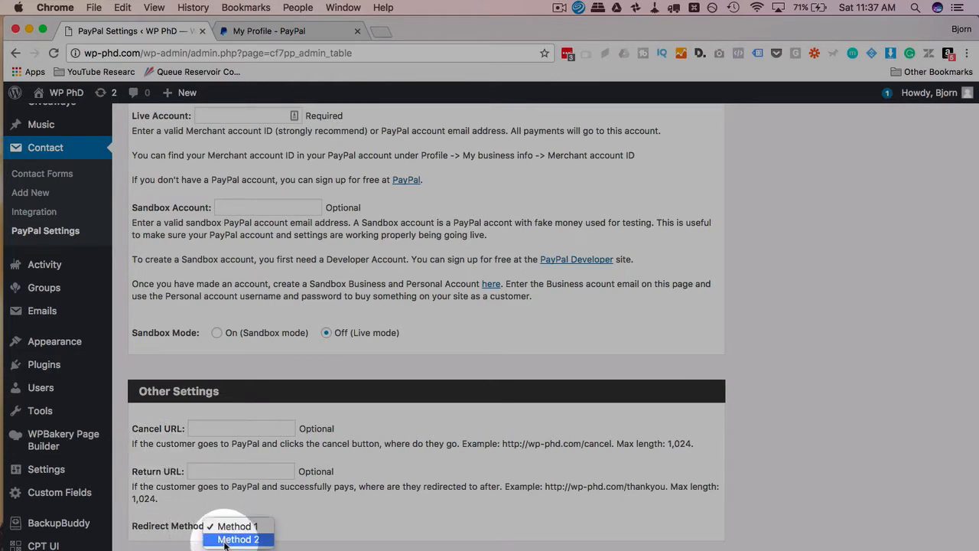
{"action": "left_click", "coordinate": [240, 538]}
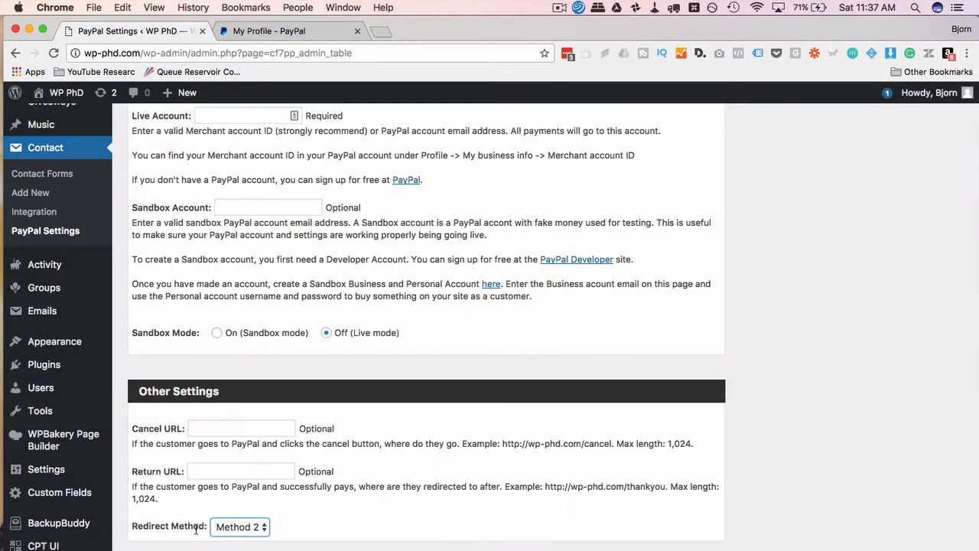
- Go to Contact > Contact Forms to list Basic Form 1 and Basic Form 2
{"action": "scroll", "scroll_direction": "up", "scroll_amount": 3}
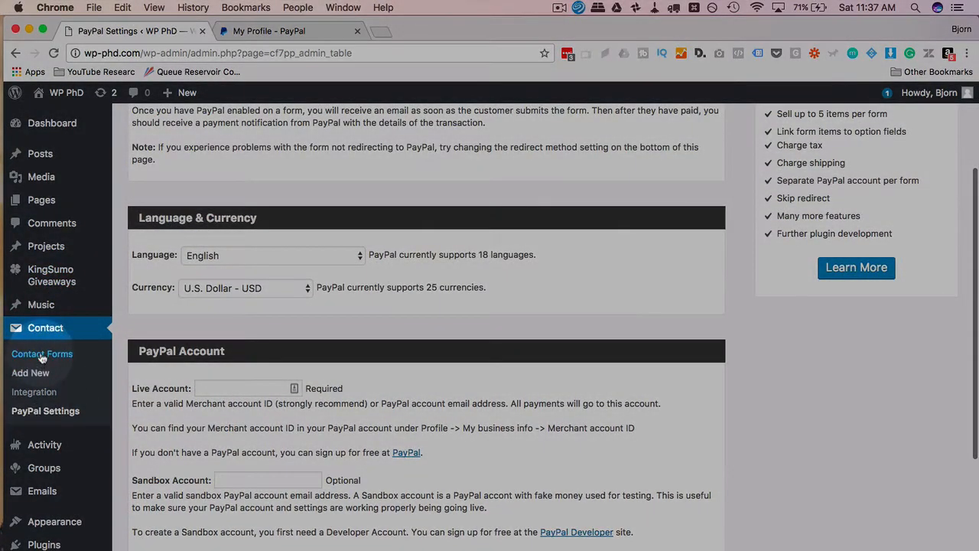
{"action": "left_click", "coordinate": [41, 355]}
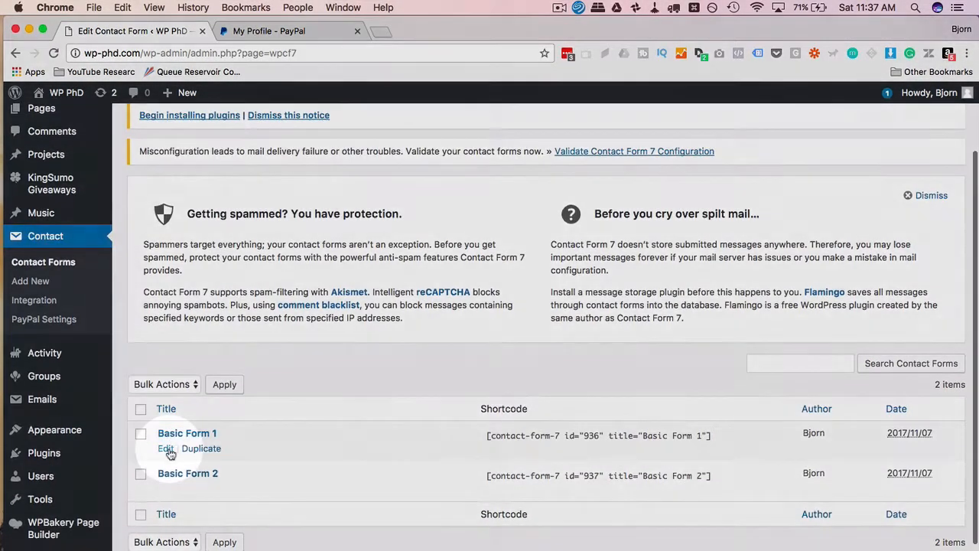
- Edit Basic Form 1 and enable PayPal on it
{"action": "left_click", "coordinate": [165, 448]}
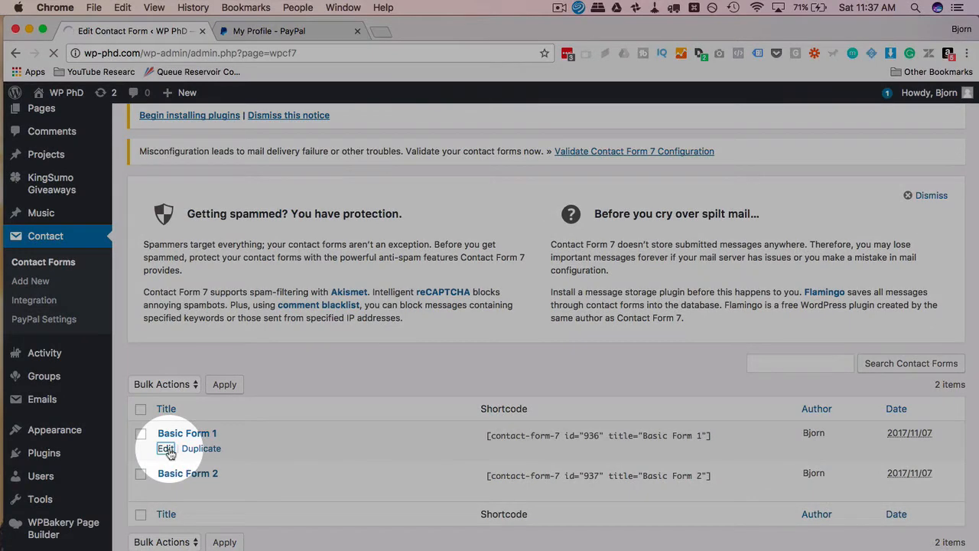
{"action": "left_click", "coordinate": [165, 448]}
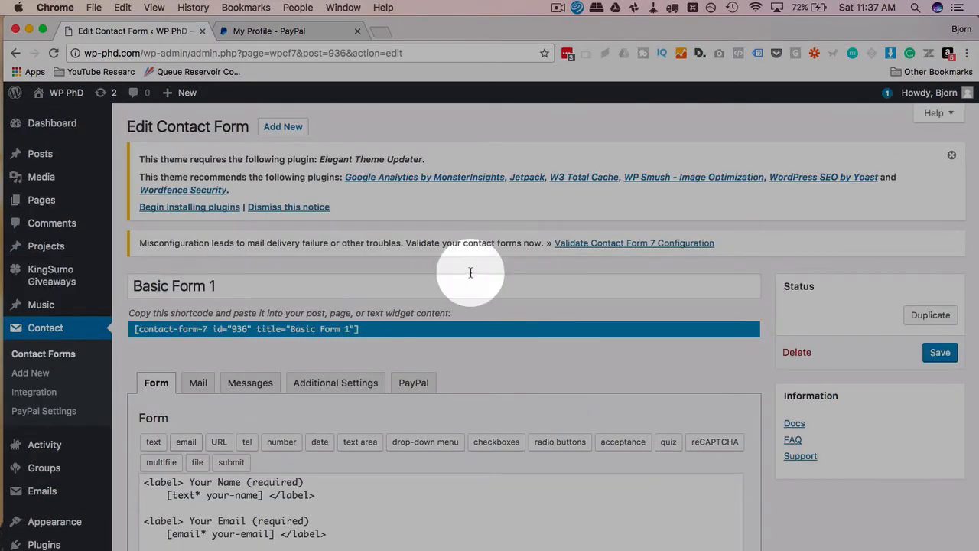
{"action": "scroll", "scroll_direction": "down", "scroll_amount": 3}
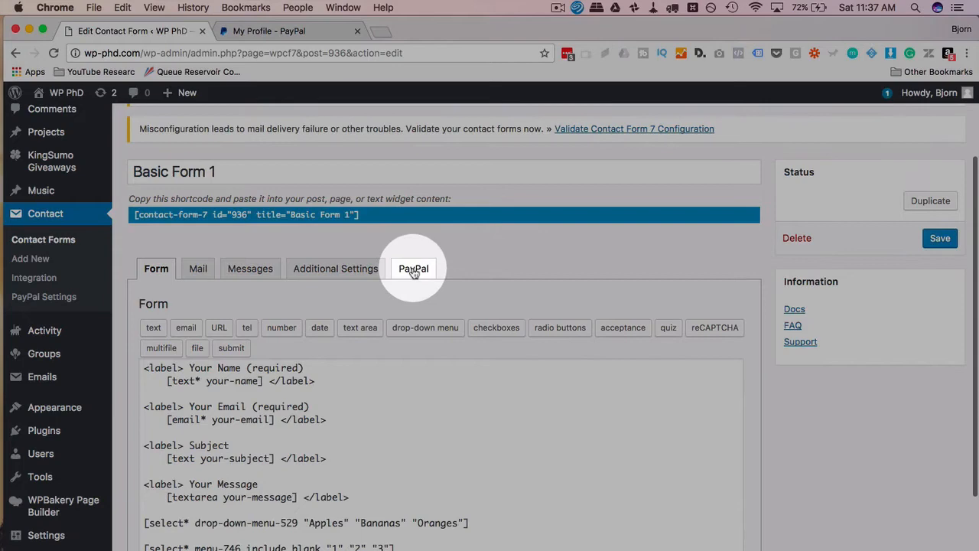
{"action": "left_click", "coordinate": [413, 269]}
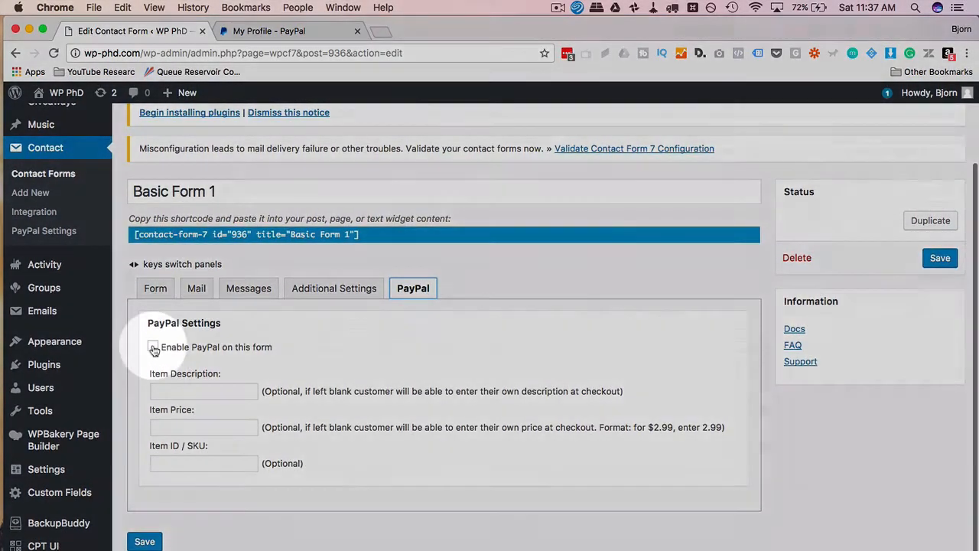
{"action": "left_click", "coordinate": [153, 346]}
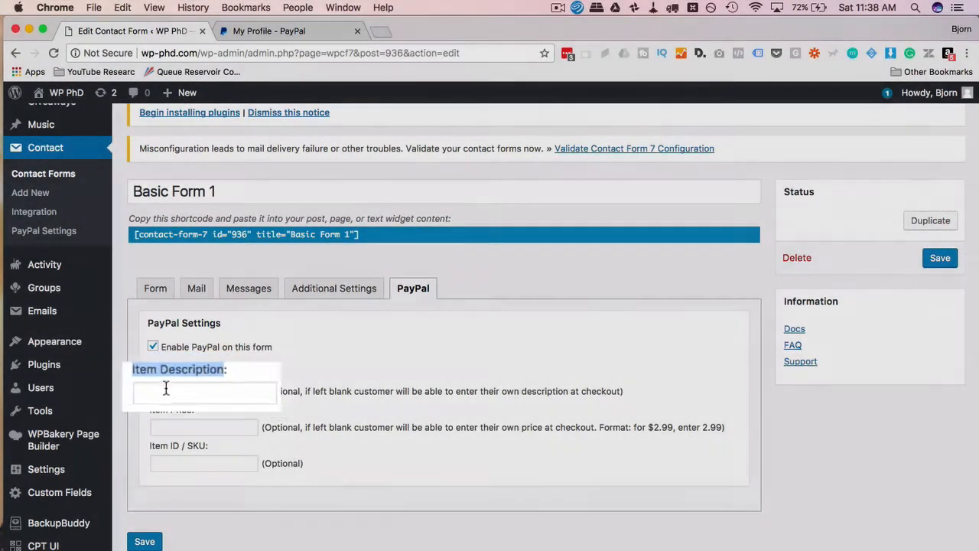
- Enter the item description, price 17 and SKU 35gg32r, save the form and select its shortcode
{"action": "left_click", "coordinate": [204, 426]}
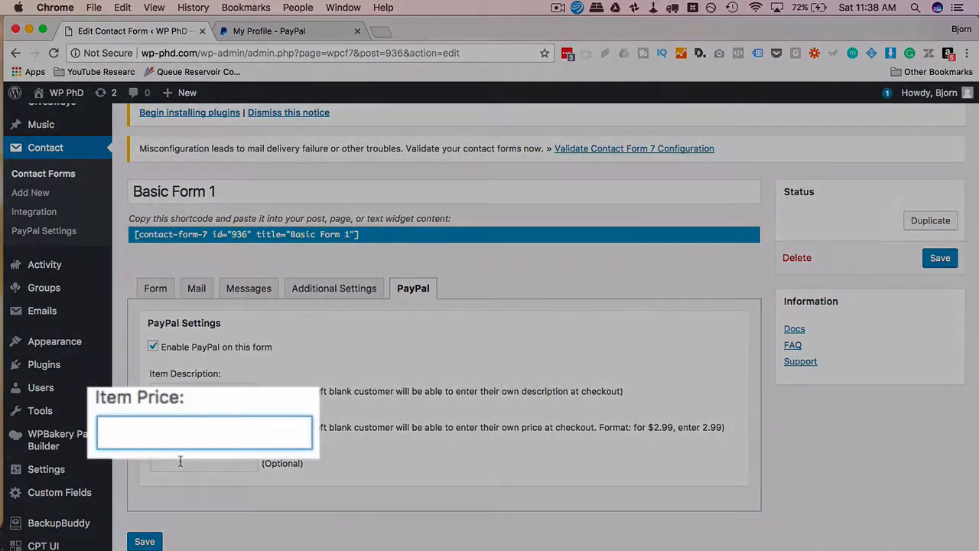
{"action": "type", "text": "17"}
{"action": "left_click", "coordinate": [203, 464]}
{"action": "type", "text": "3"}
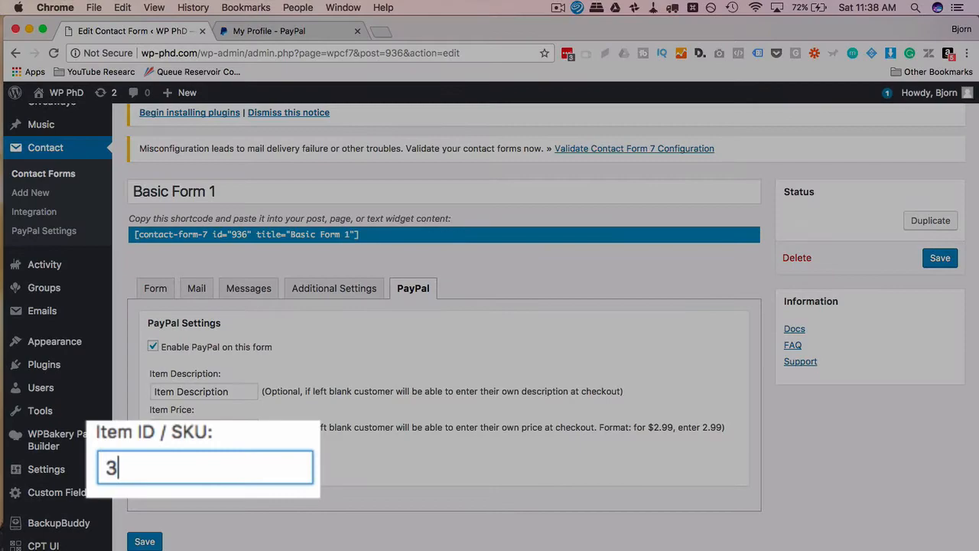
{"action": "type", "text": "5gg32r"}
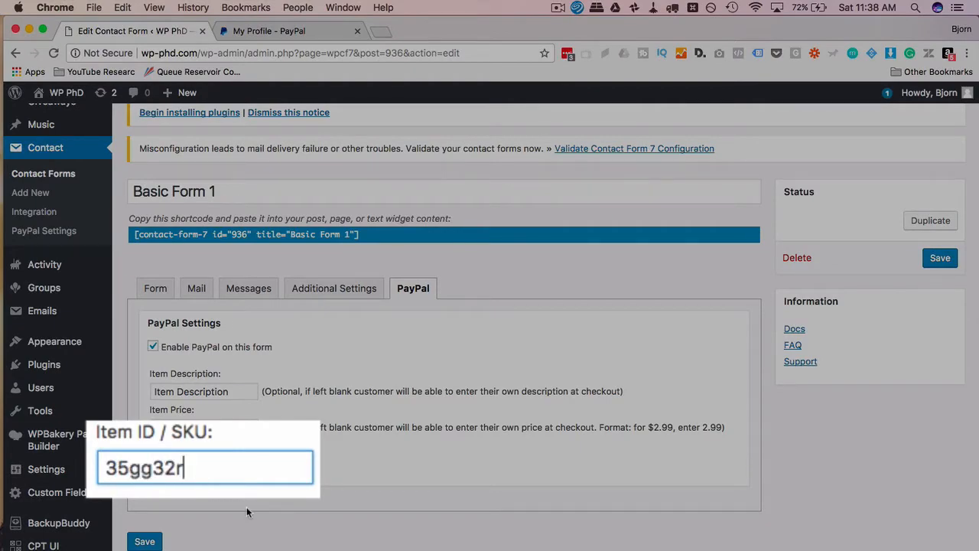
{"action": "left_click", "coordinate": [144, 540]}
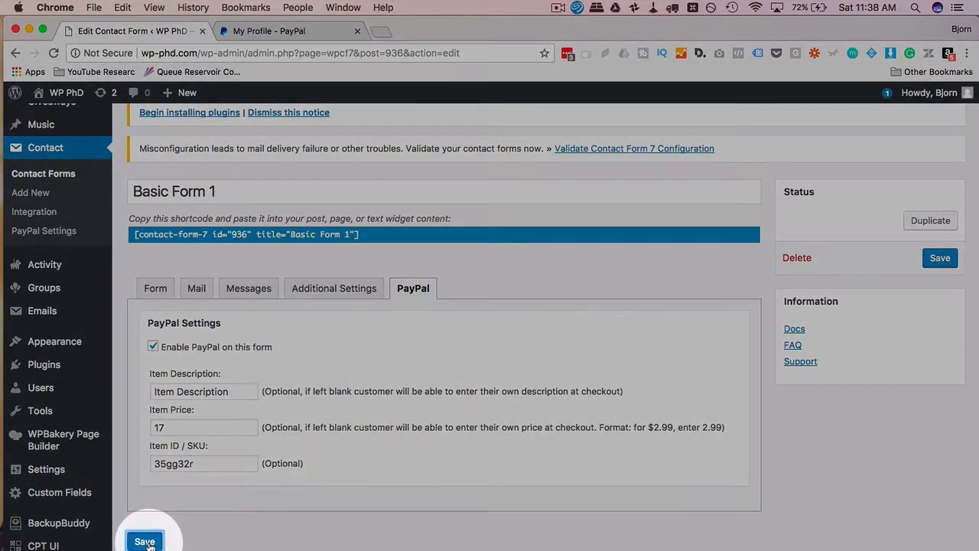
{"action": "left_click", "coordinate": [146, 543]}
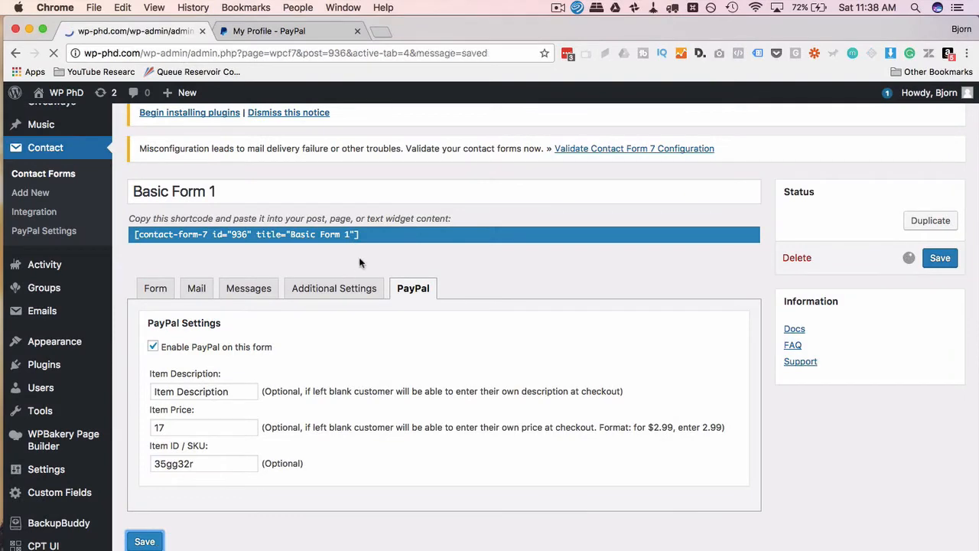
{"action": "left_click", "coordinate": [143, 540]}
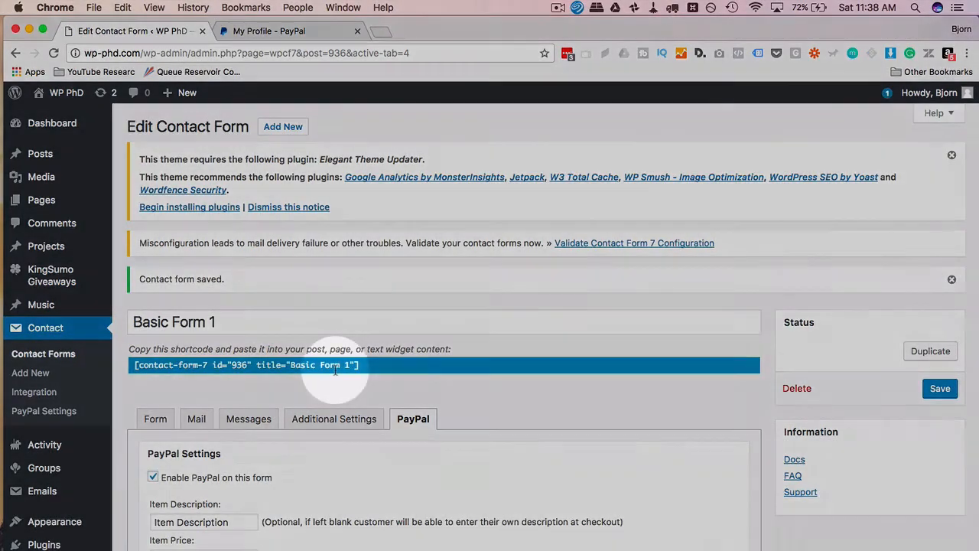
- Paste the copied Basic Form 1 shortcode into a new page titled PayPal CF7 and publish it
{"action": "right_click", "coordinate": [335, 364]}
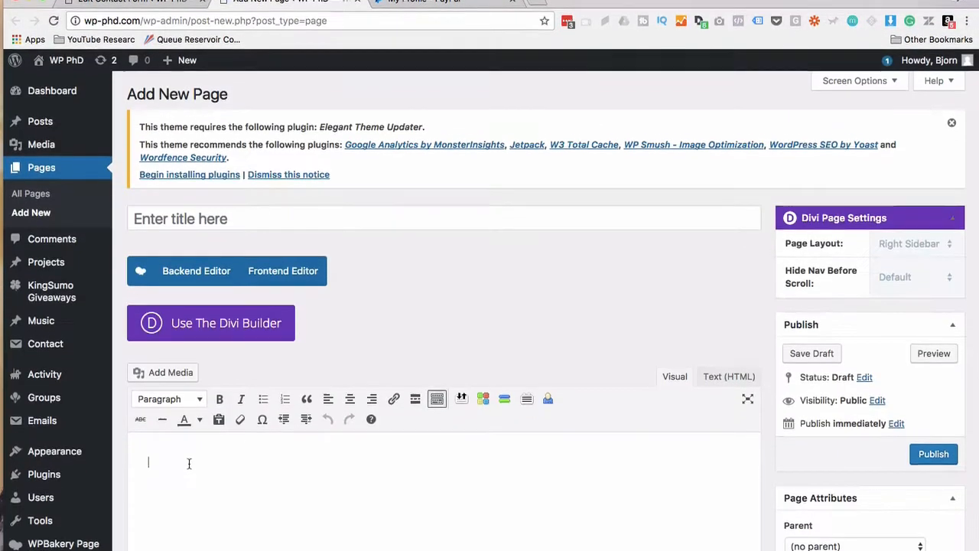
{"action": "right_click", "coordinate": [190, 463]}
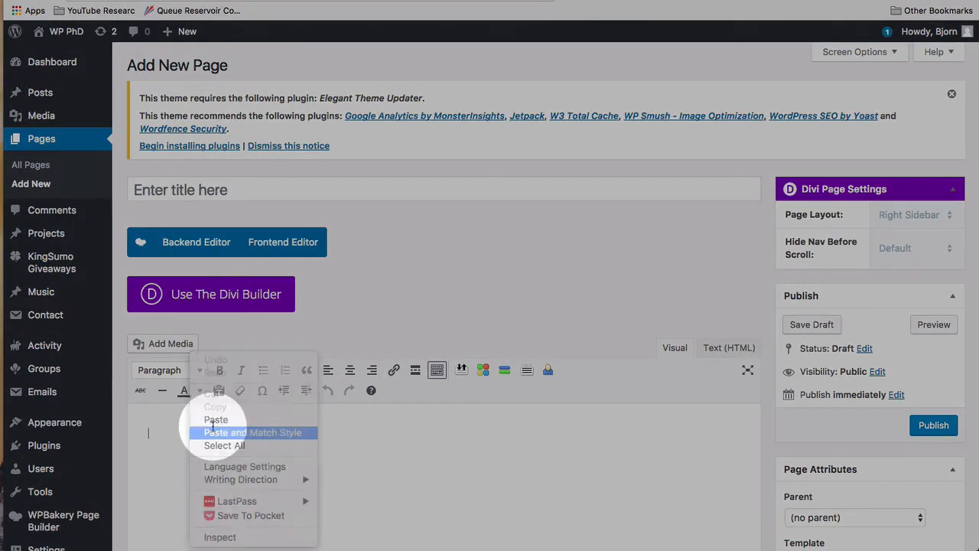
{"action": "left_click", "coordinate": [728, 347]}
{"action": "type", "text": "PayPal CF7"}
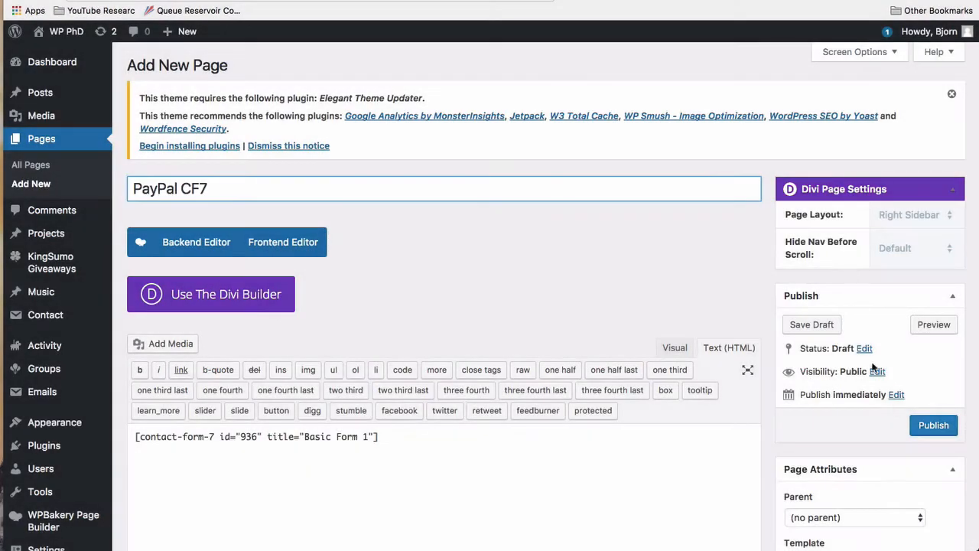
{"action": "left_click", "coordinate": [933, 425]}
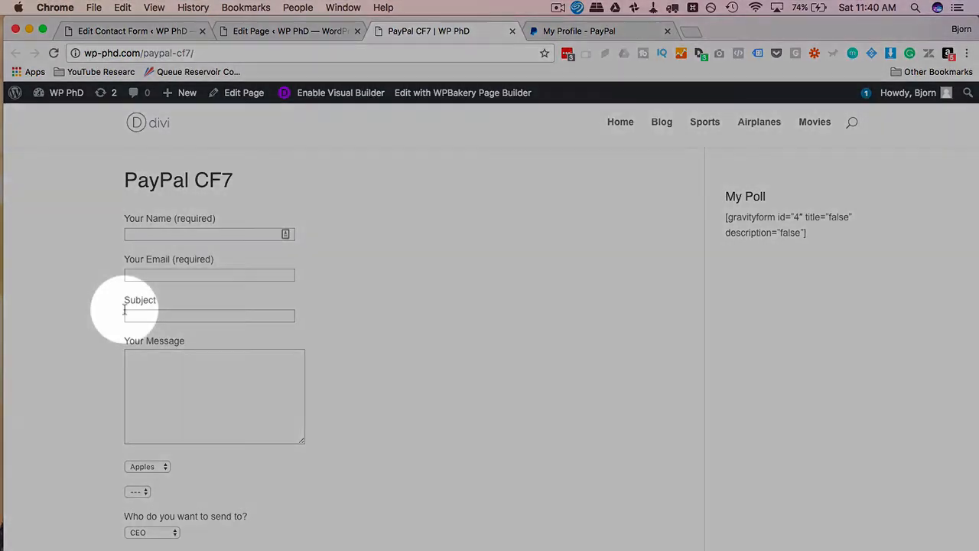
{"action": "mouse_move", "coordinate": [167, 229]}
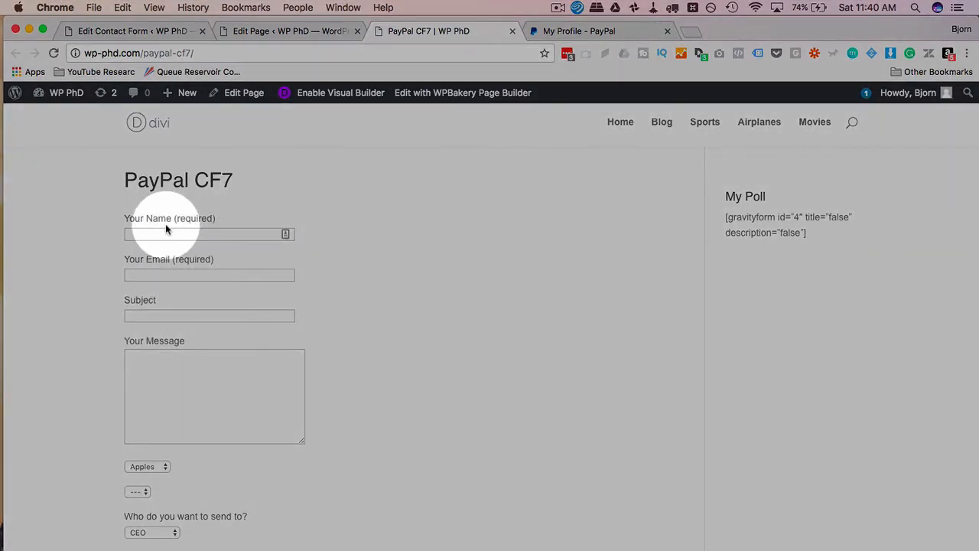
- Autofill name and email, enter Test details with quantity 1, and send the form to reach PayPal checkout
{"action": "left_click", "coordinate": [207, 234]}
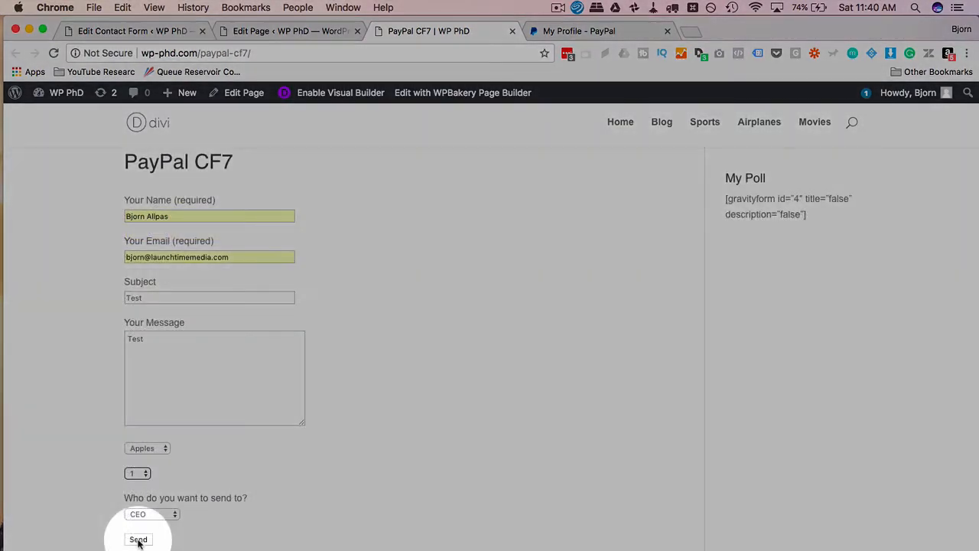
{"action": "left_click", "coordinate": [138, 539]}
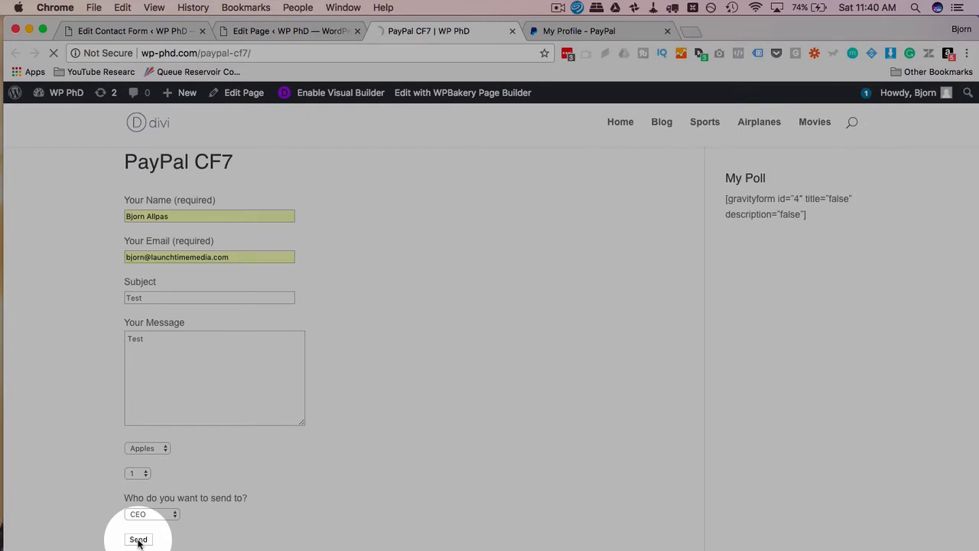
{"action": "left_click", "coordinate": [138, 538]}
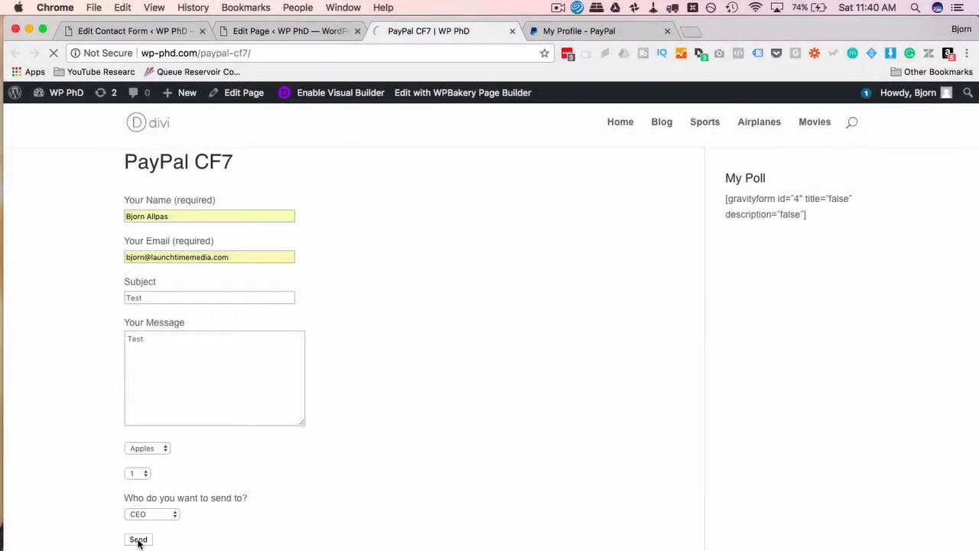
{"action": "left_click", "coordinate": [138, 538]}
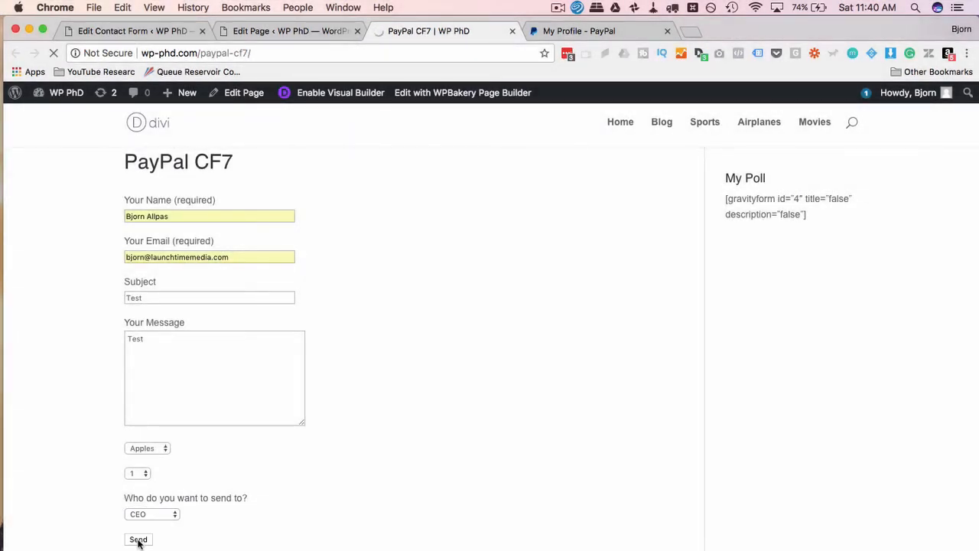
{"action": "left_click", "coordinate": [138, 538]}
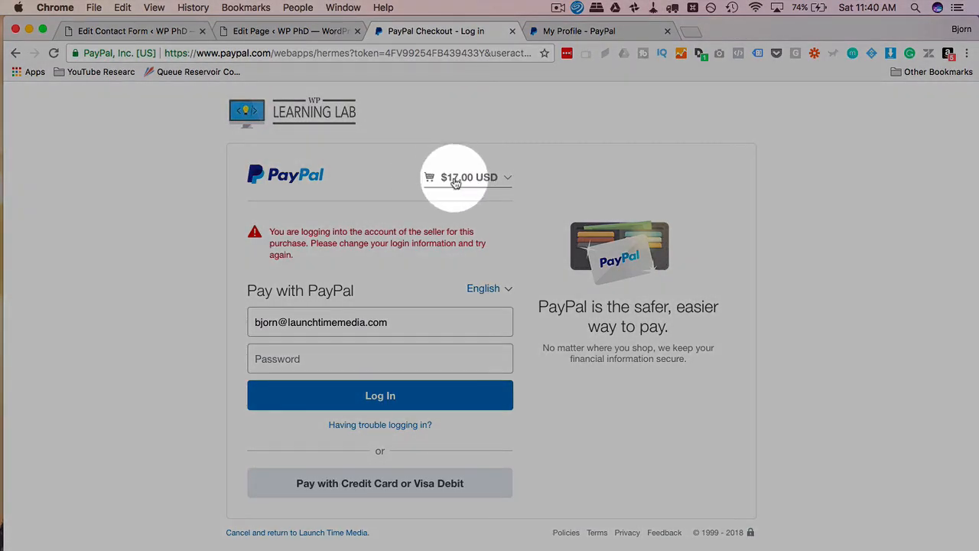
{"action": "mouse_move", "coordinate": [31, 44]}
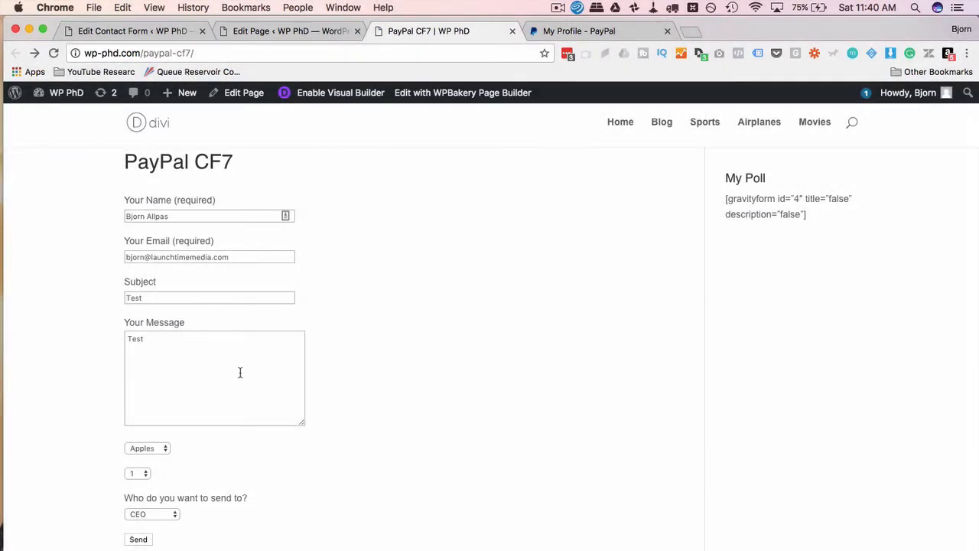
{"action": "mouse_move", "coordinate": [374, 471]}
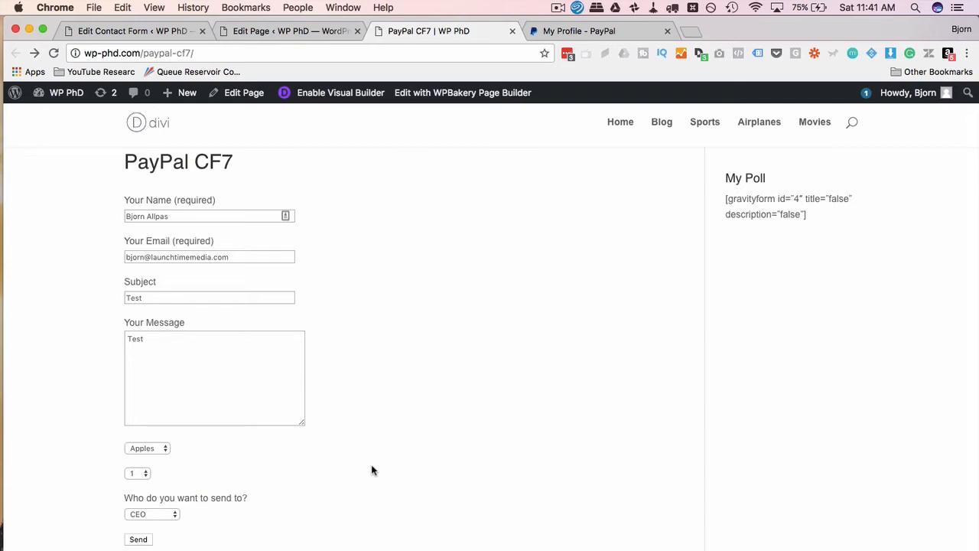
- Switch back to the Edit Page tab for the published PayPal CF7 page
{"action": "left_click", "coordinate": [266, 31]}
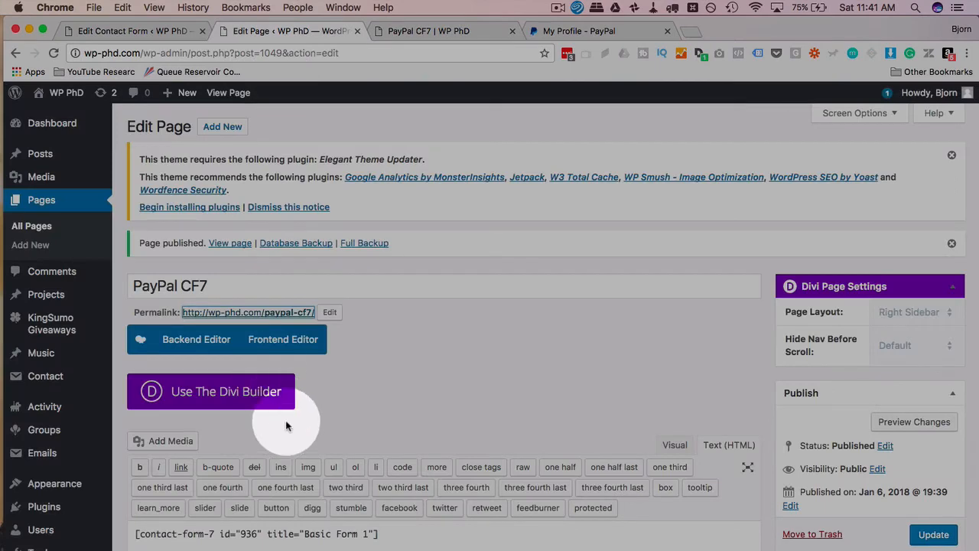
- Show Basic Form 1's Form template in the Contact Form 7 editor to review its fields
{"action": "left_click", "coordinate": [135, 31]}
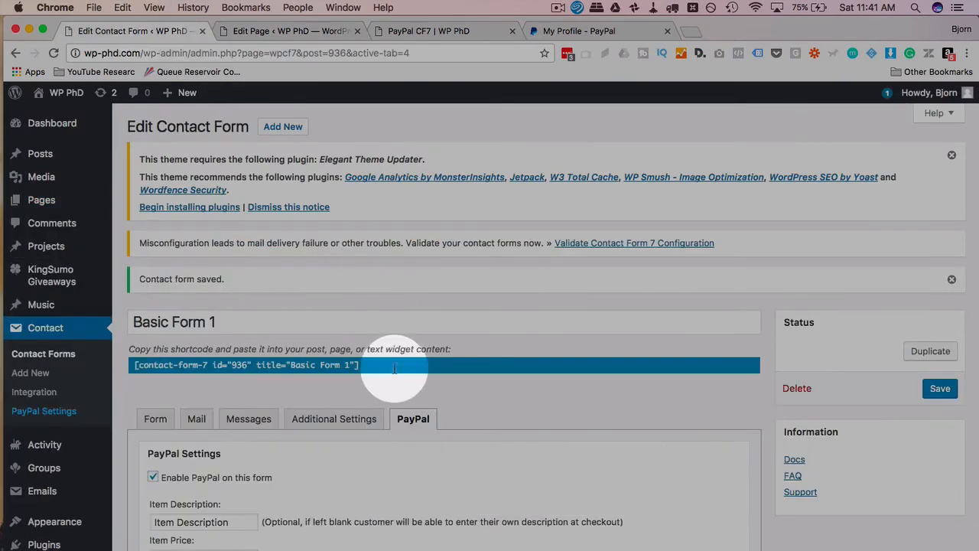
{"action": "scroll", "scroll_direction": "down", "scroll_amount": 3}
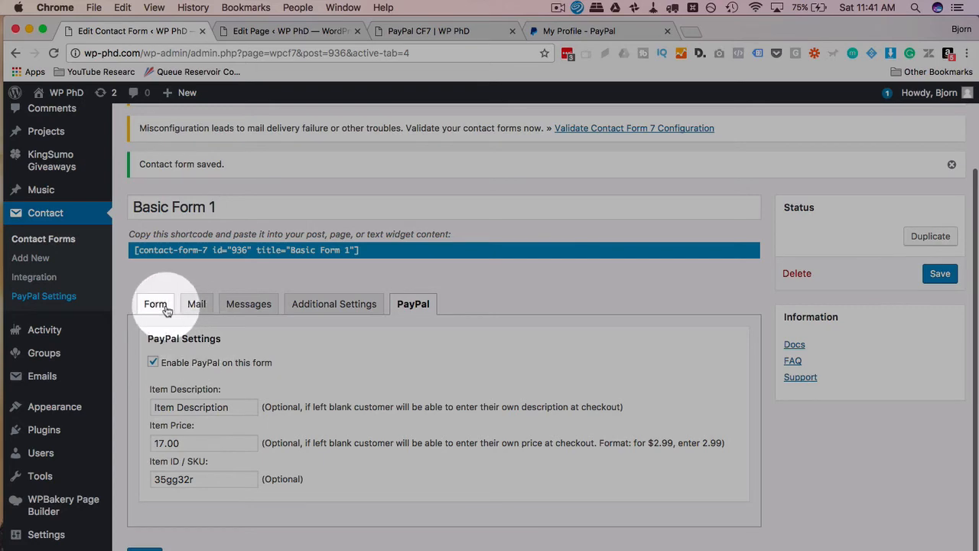
{"action": "left_click", "coordinate": [156, 303]}
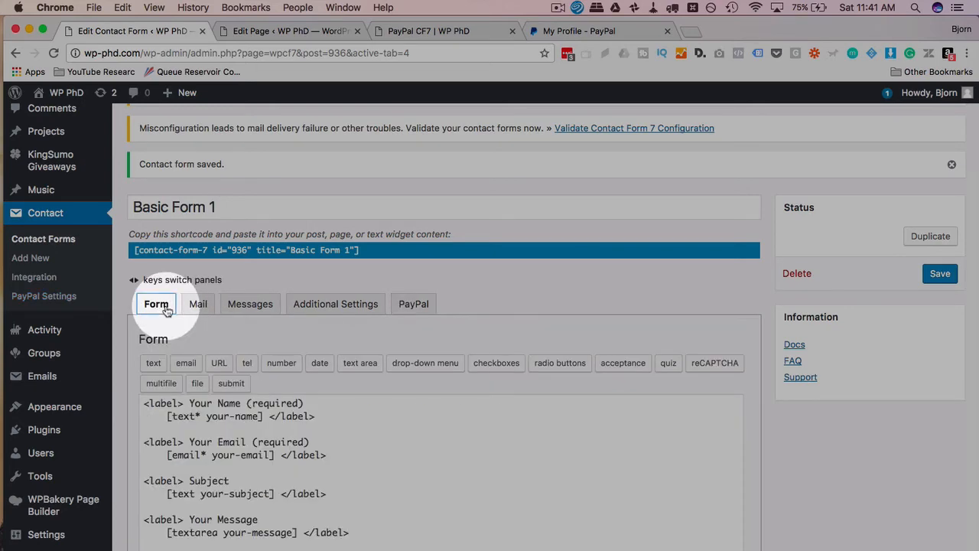
{"action": "scroll", "scroll_direction": "down", "scroll_amount": 3}
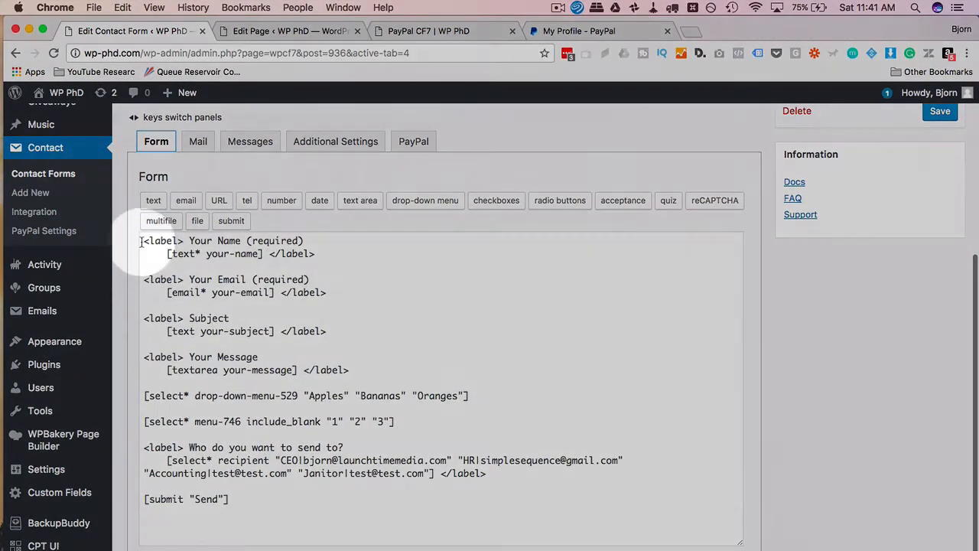
{"action": "left_click", "coordinate": [220, 253]}
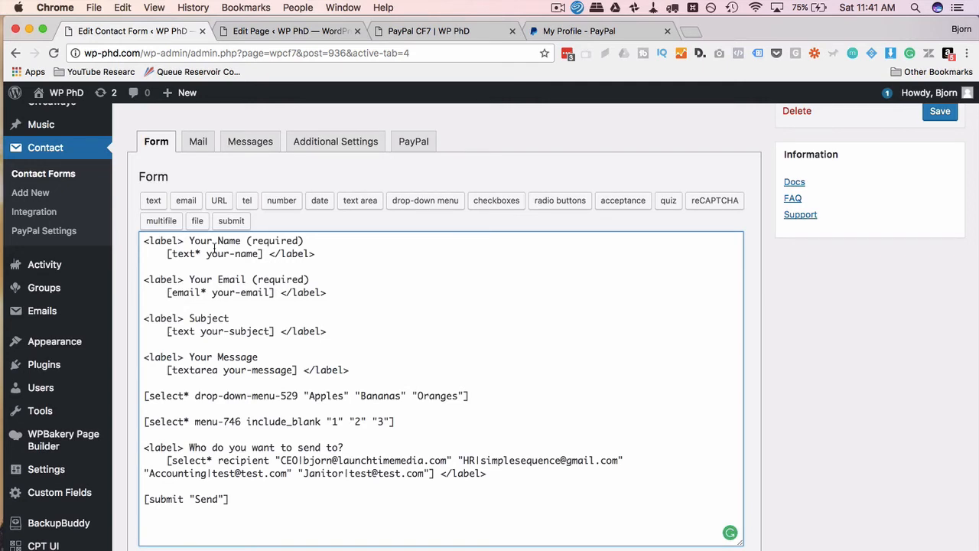
- Return to the live PayPal CF7 page to look over the Apples dropdown choices
{"action": "left_click", "coordinate": [433, 30]}
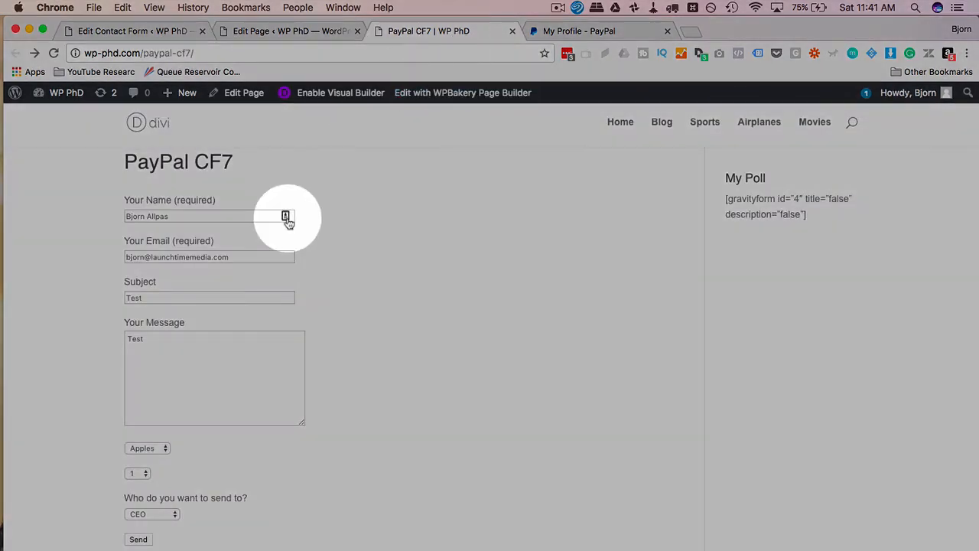
{"action": "mouse_move", "coordinate": [438, 315]}
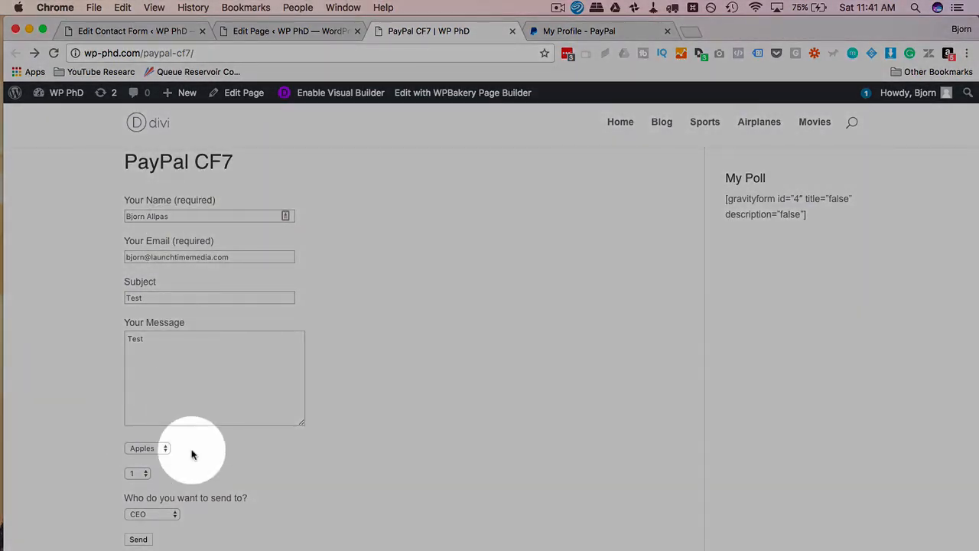
{"action": "mouse_move", "coordinate": [211, 447]}
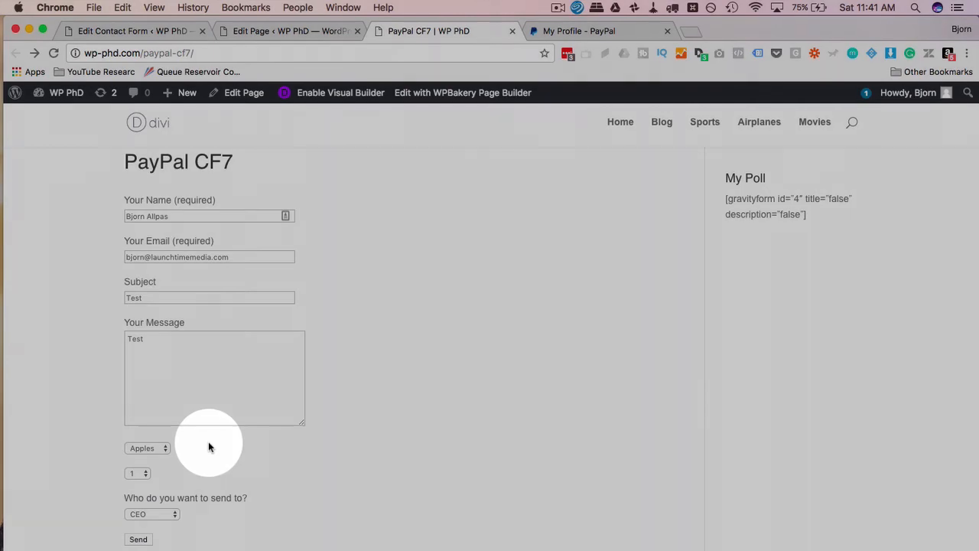